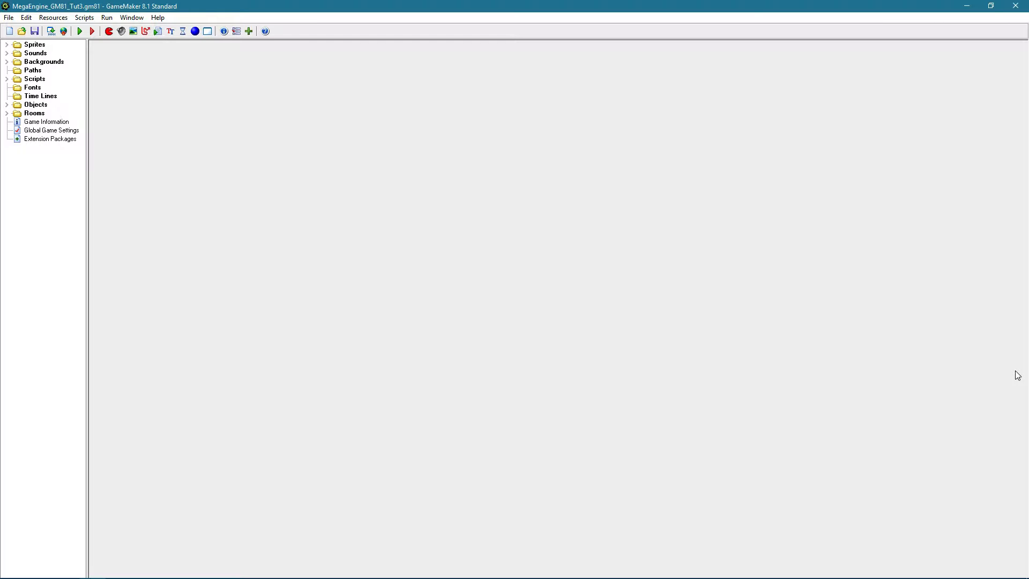
Step: Create the empty sprite sprBubblePlat inside Sprites > LevelObjects > Gimmicks > MM2 and confirm it
left_click(34, 44)
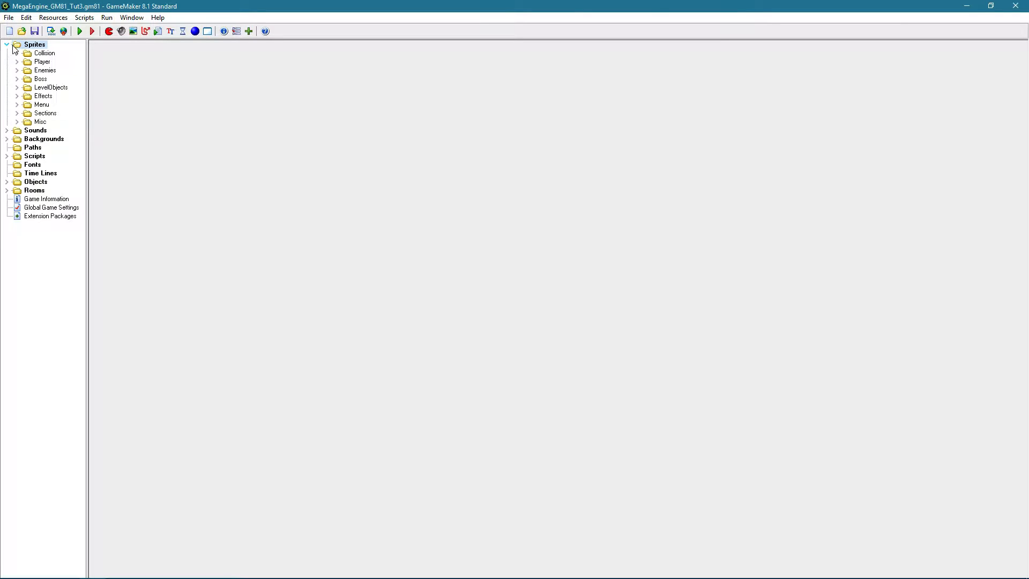
left_click(23, 87)
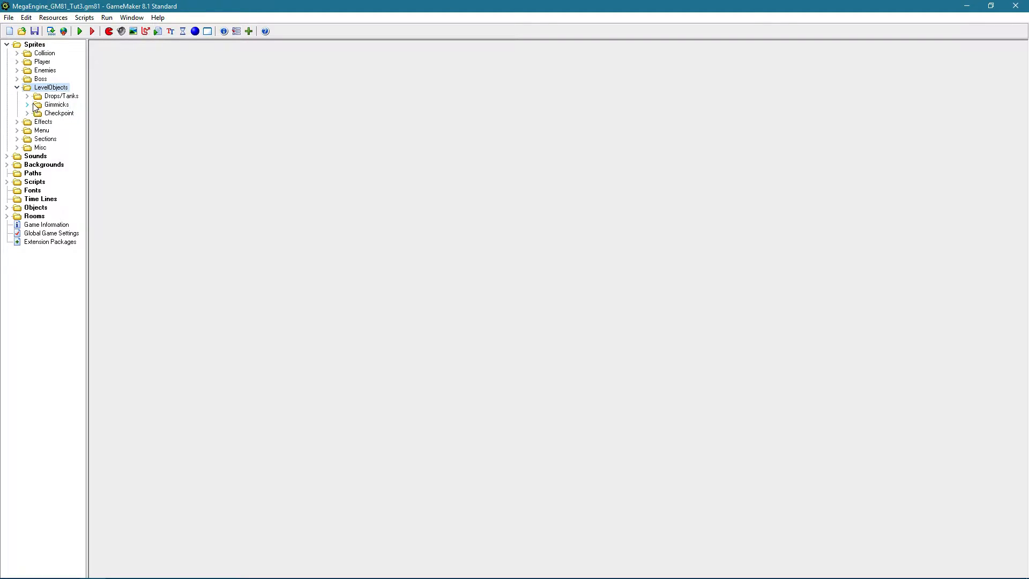
left_click(28, 104)
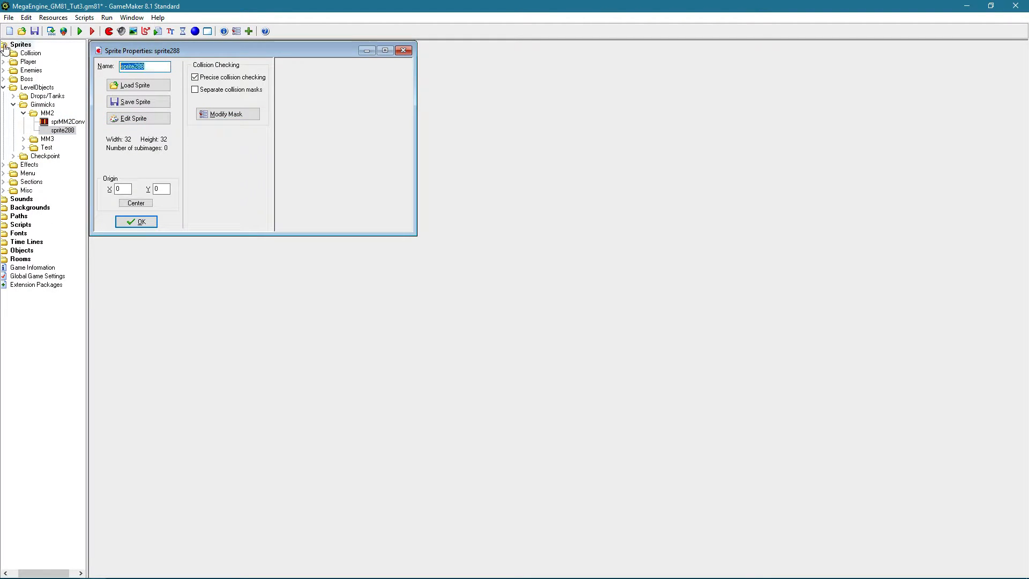
type("sprBubblePlat")
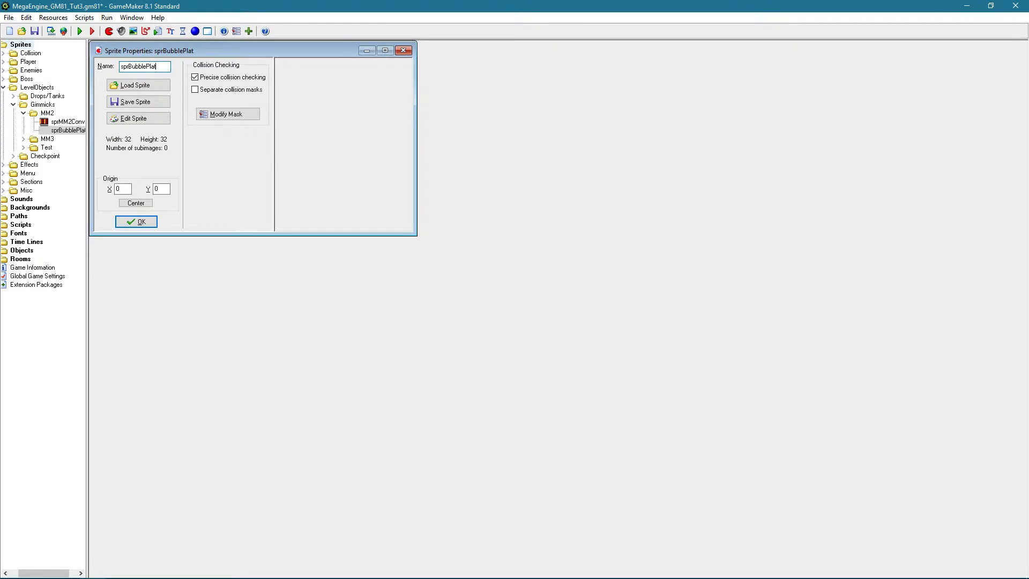
left_click(138, 86)
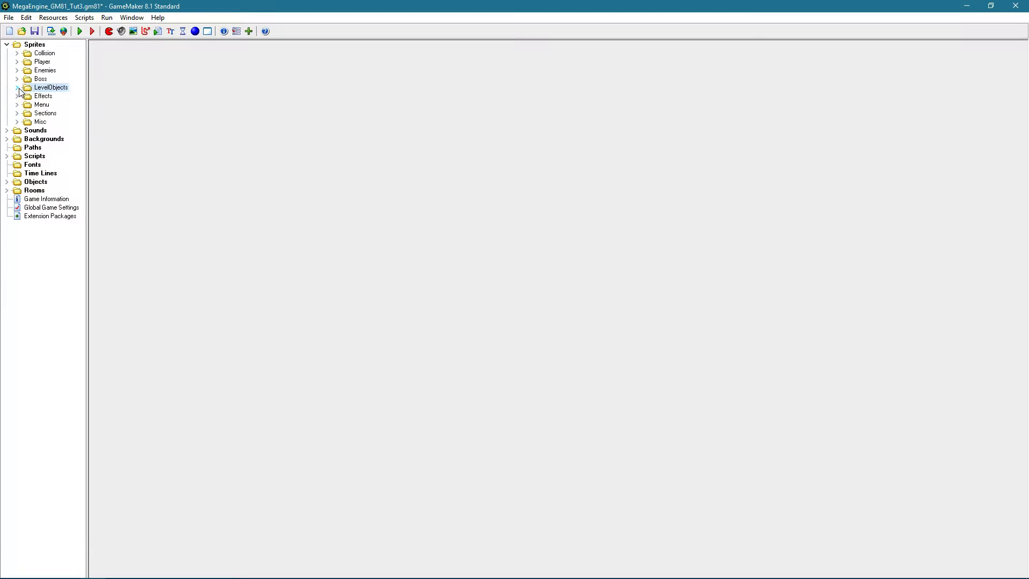
Step: Expand Objects > LevelObjects > Gimmicks with MM2 and MM3, then bring up the MM2 group's options
left_click(7, 44)
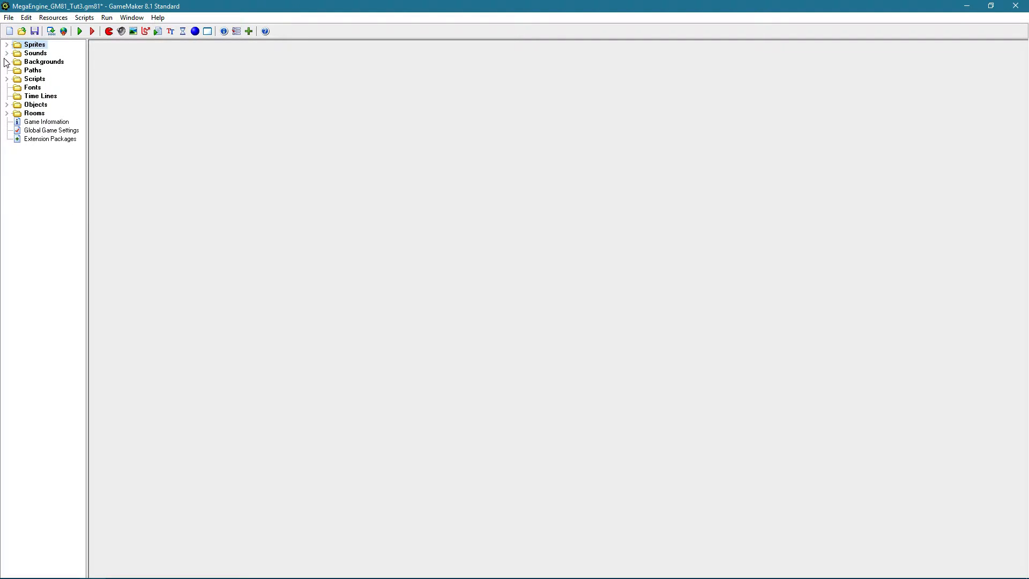
left_click(7, 104)
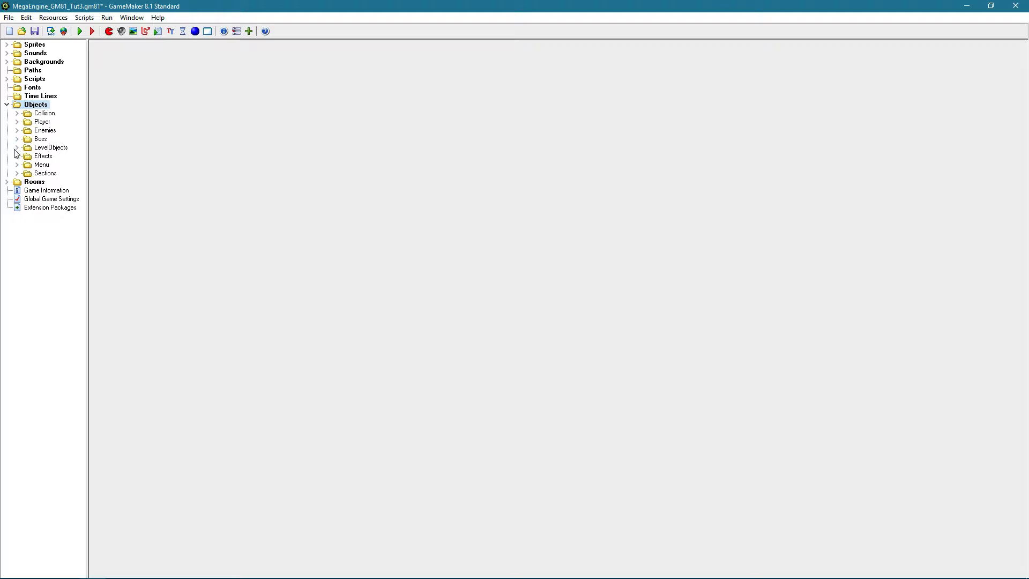
left_click(17, 146)
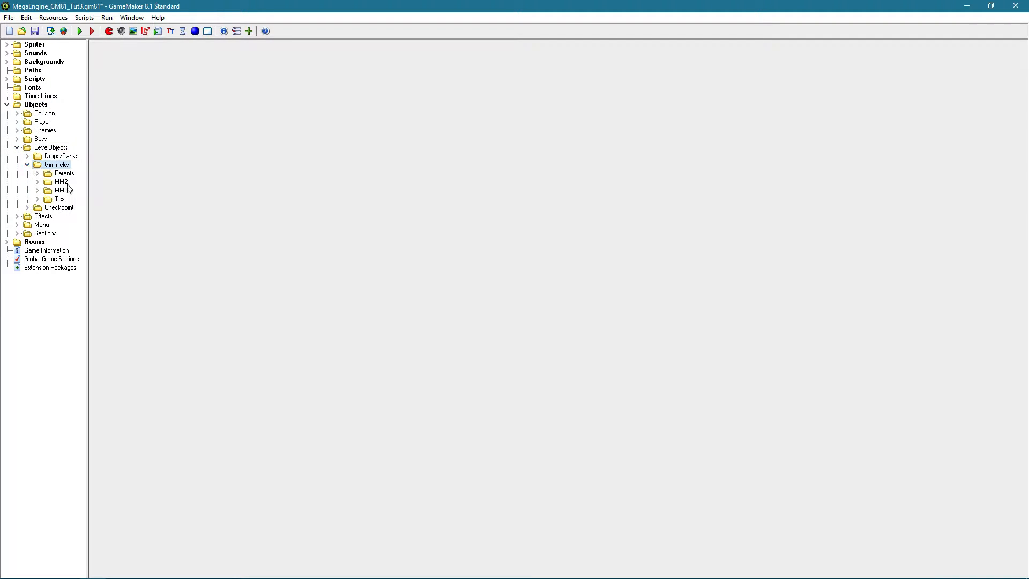
right_click(61, 182)
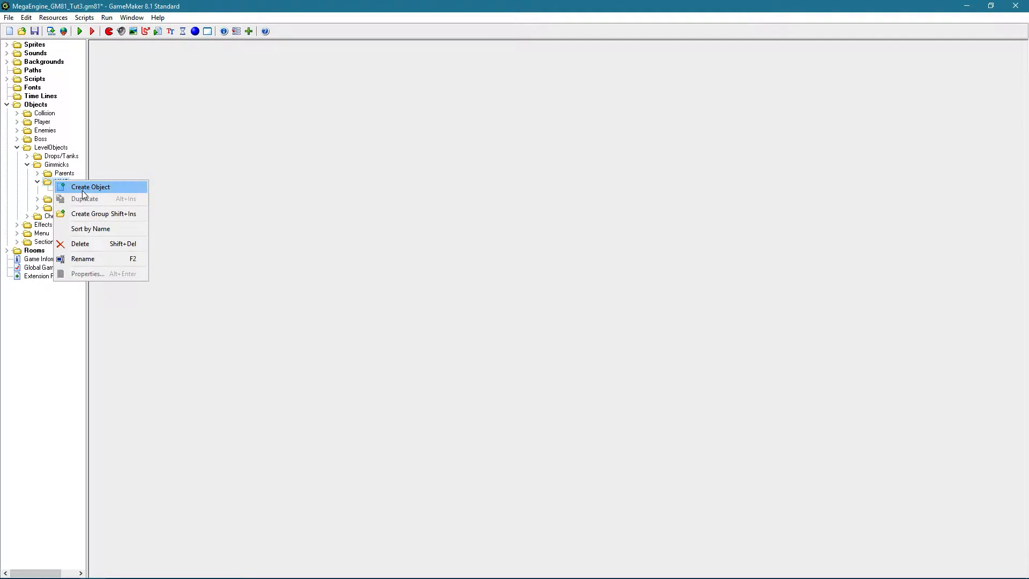
left_click(90, 187)
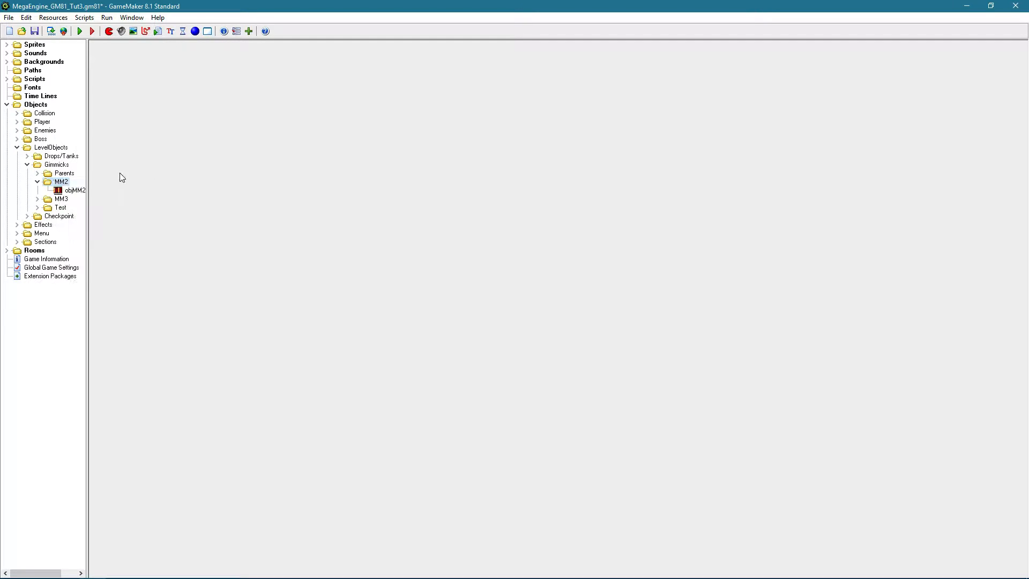
left_click(38, 198)
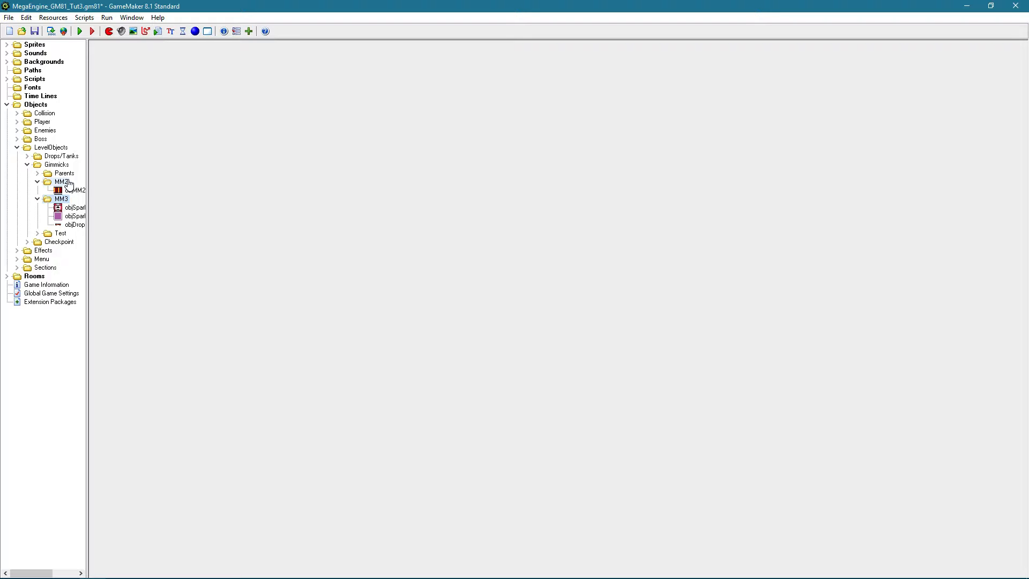
right_click(62, 183)
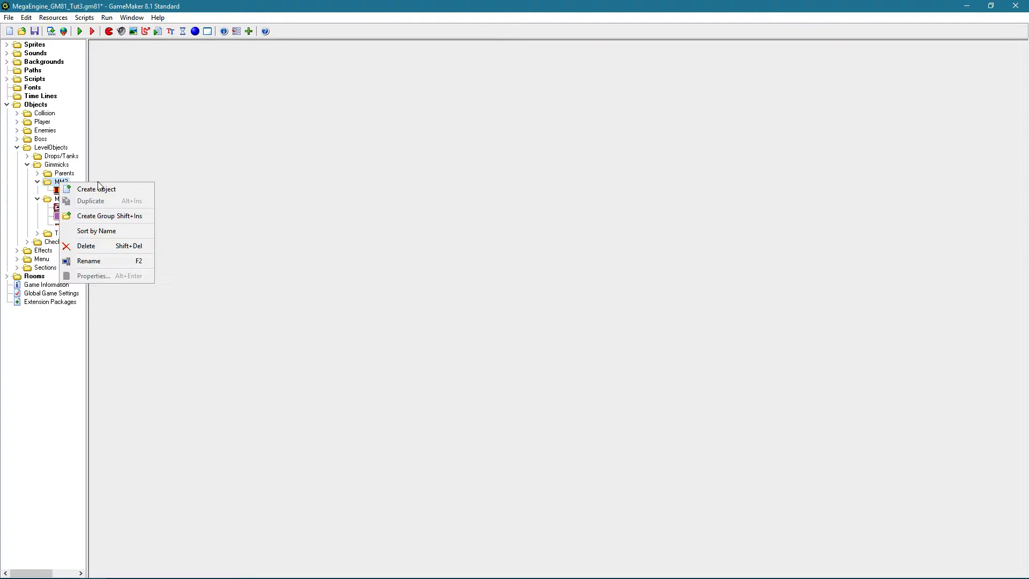
mouse_move(95, 189)
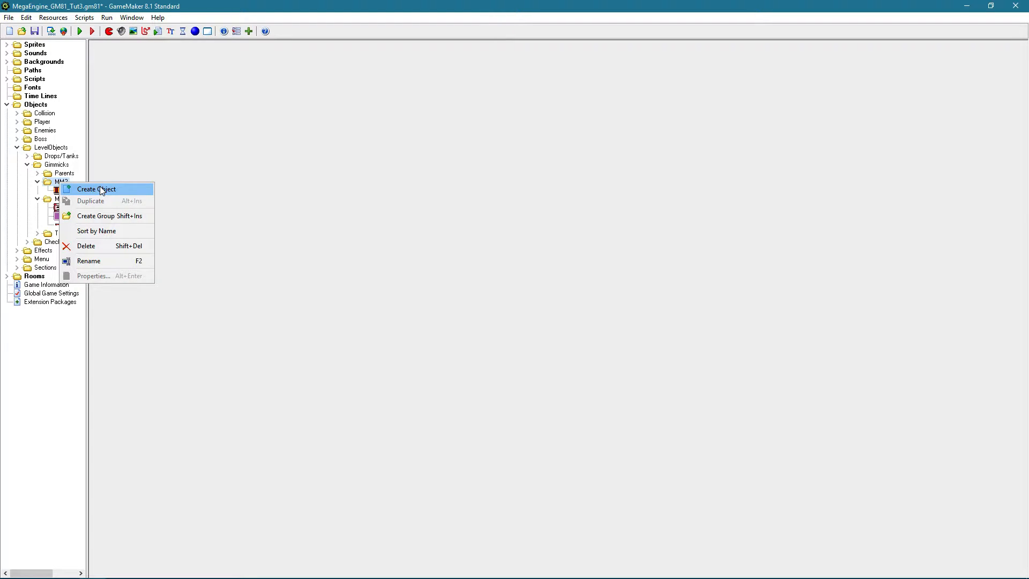
Step: Create objBubblePlatform with sprite sprBubblePlatform and parent prtMovingPlatformSolid
left_click(95, 188)
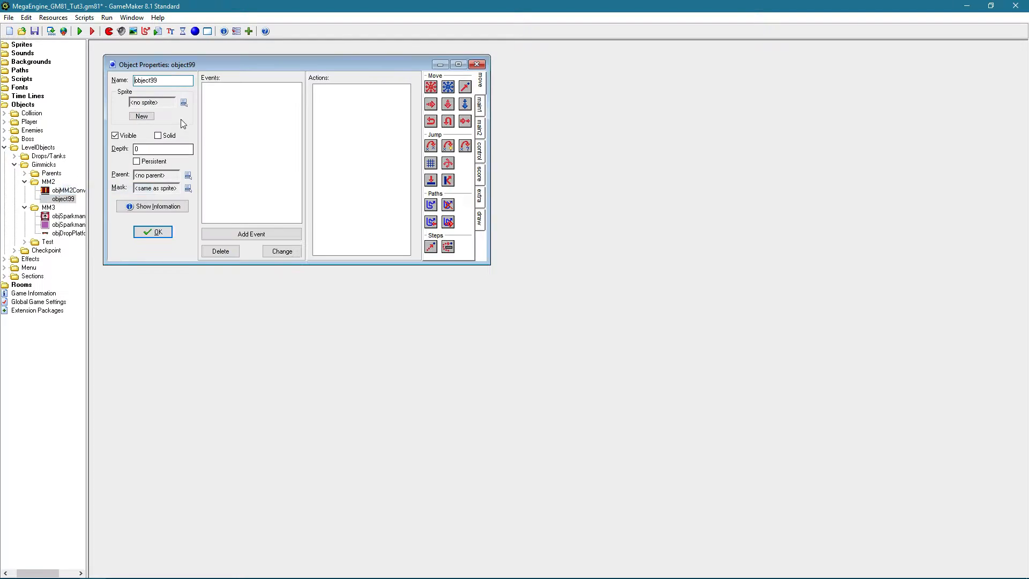
triple_click(162, 81)
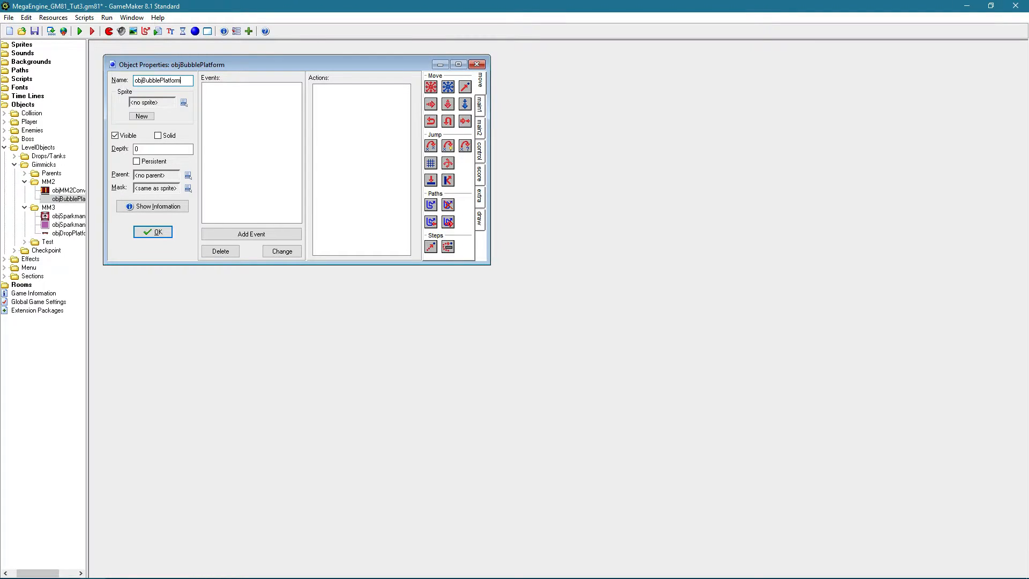
left_click(184, 102)
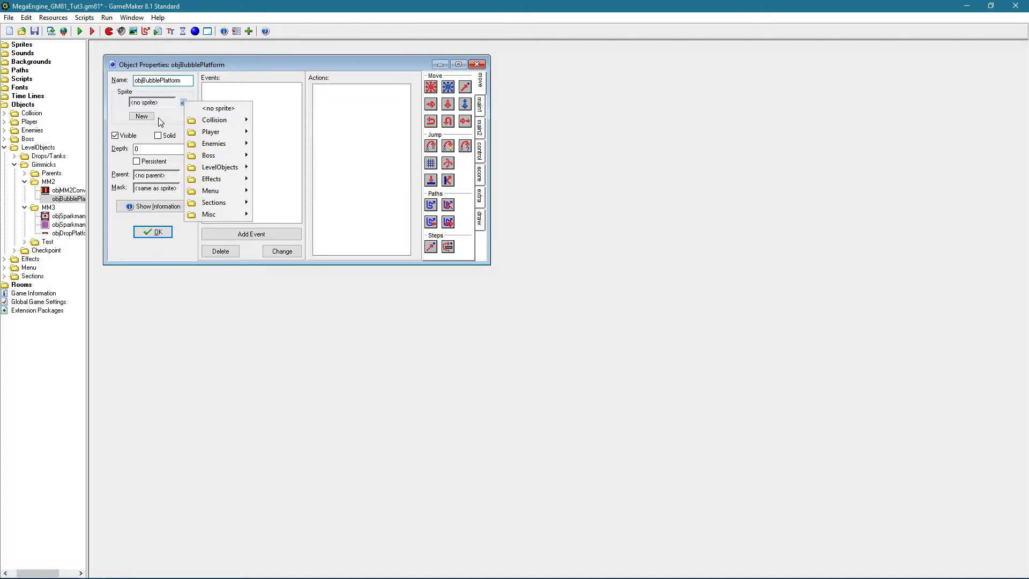
mouse_move(282, 179)
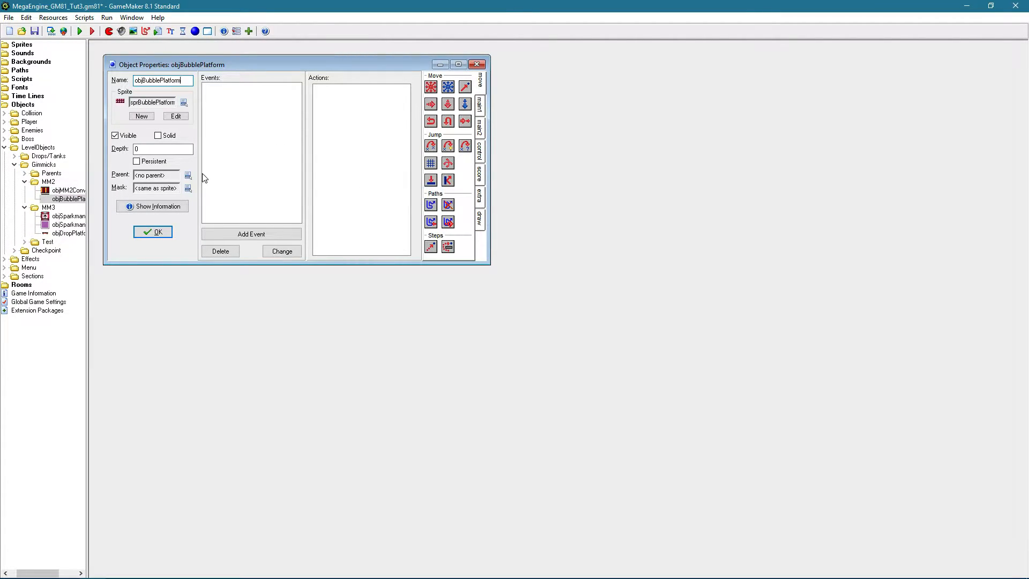
left_click(188, 175)
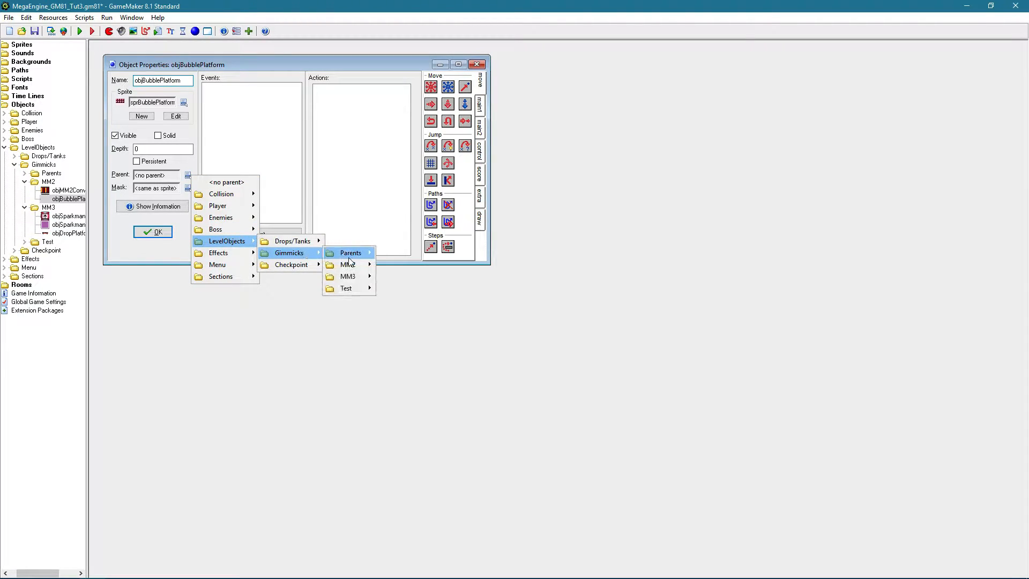
mouse_move(351, 253)
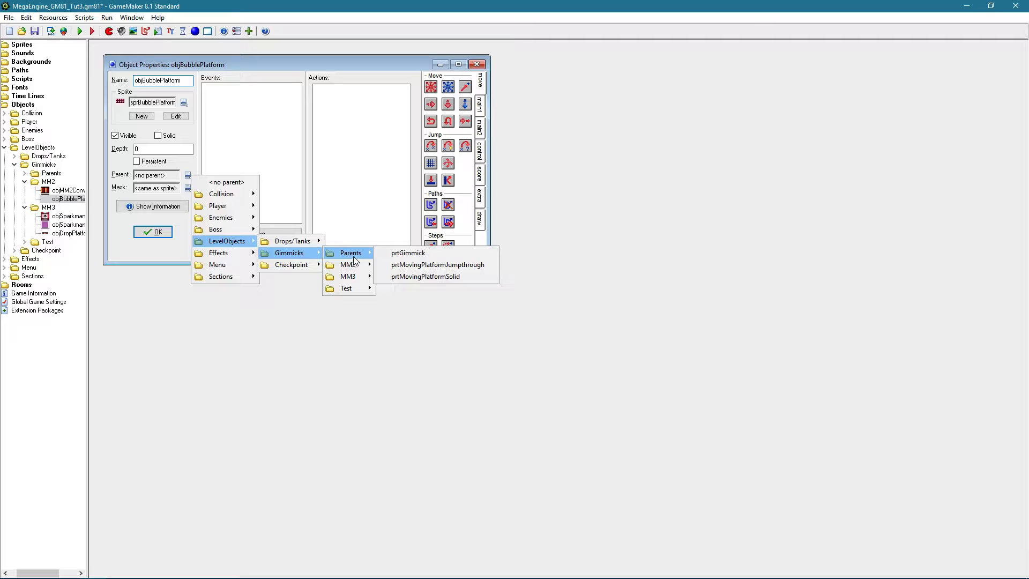
mouse_move(408, 253)
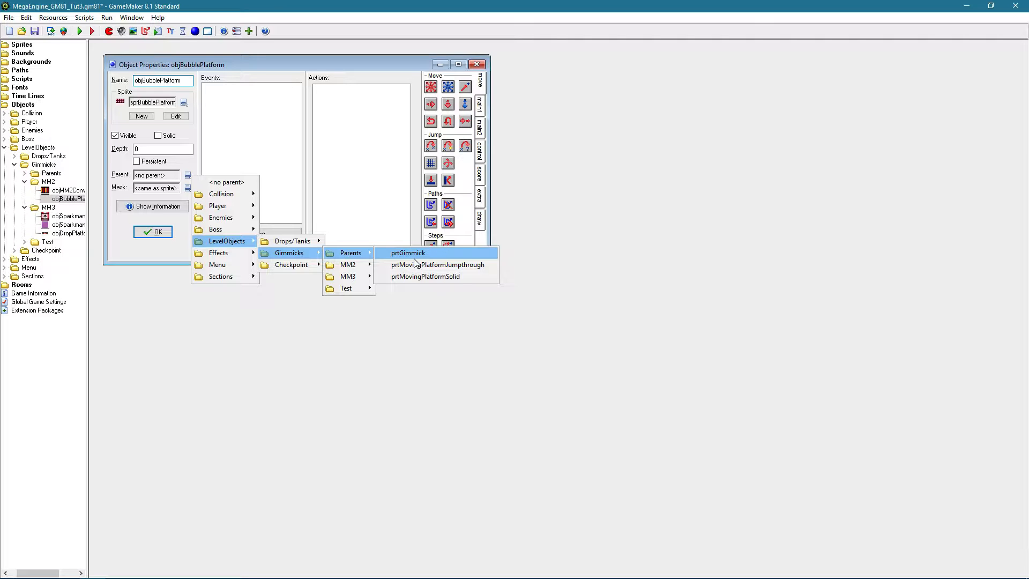
mouse_move(436, 265)
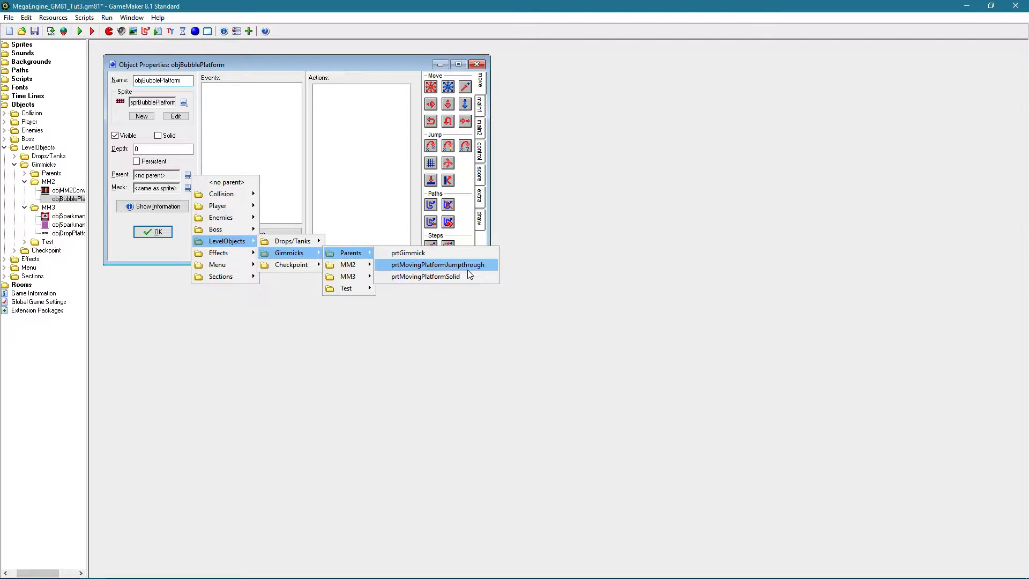
mouse_move(464, 268)
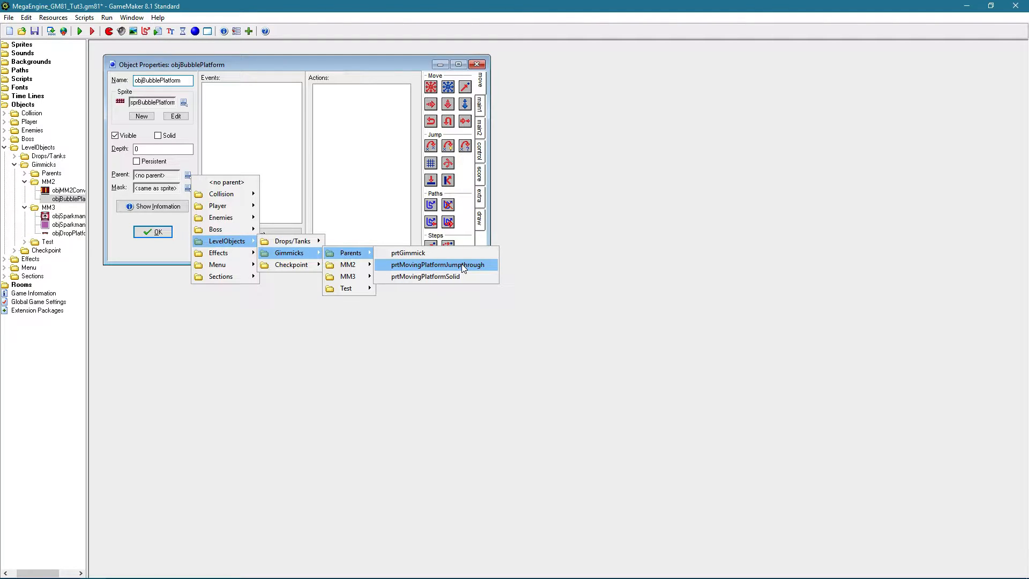
mouse_move(427, 276)
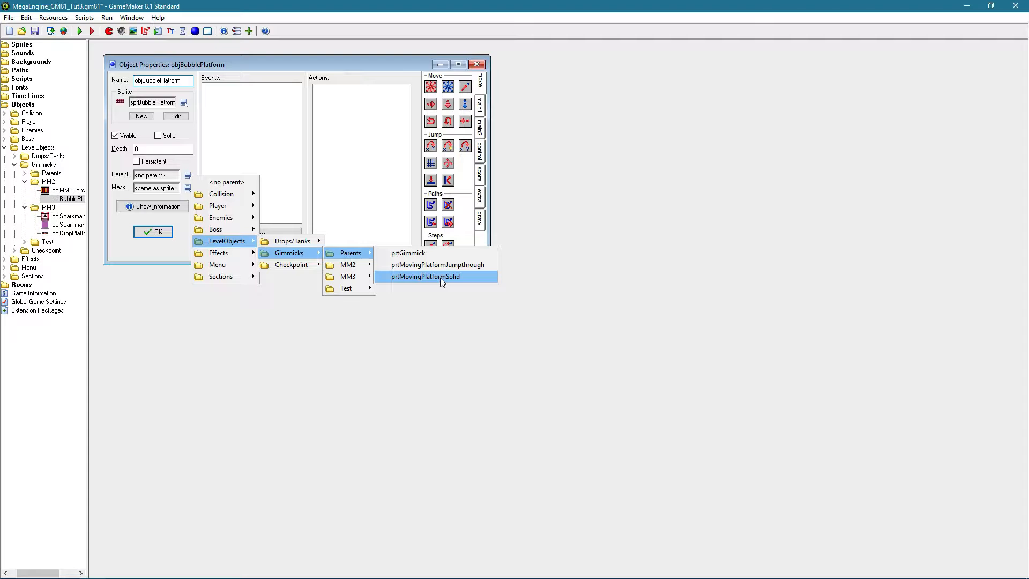
left_click(427, 276)
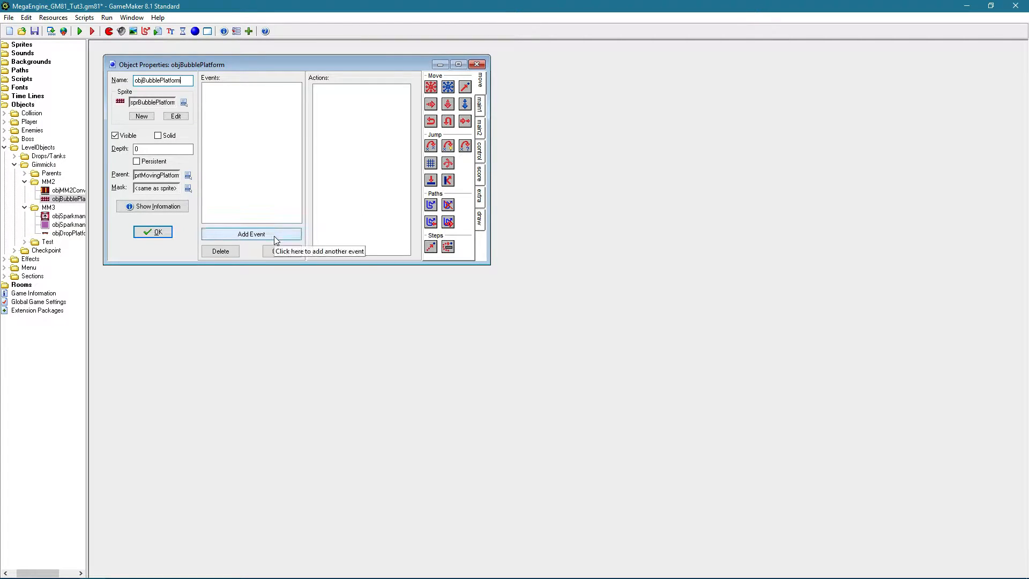
Step: Add a Create event whose code sets respawn = true; after the inherited call
left_click(250, 233)
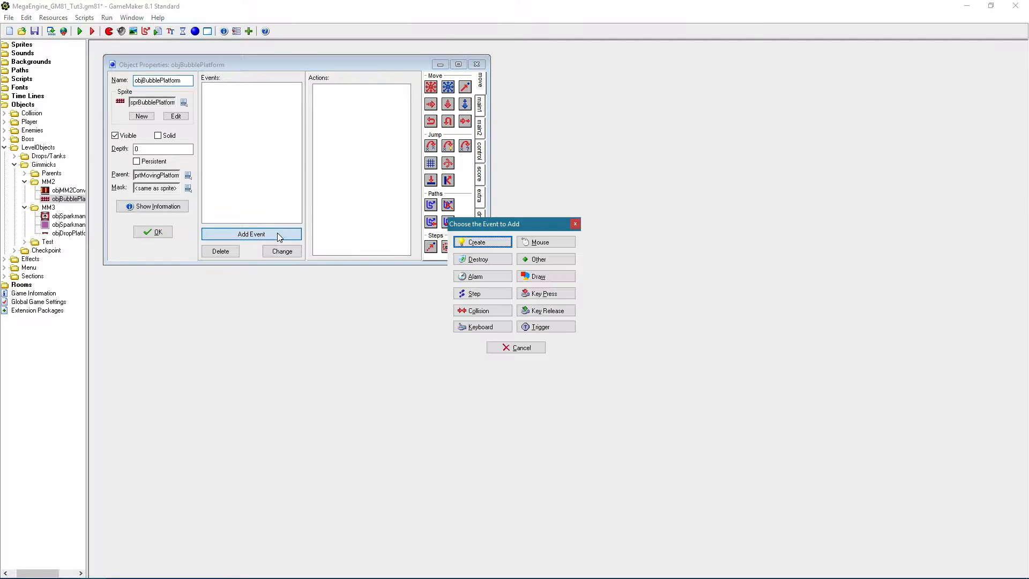
left_click(477, 241)
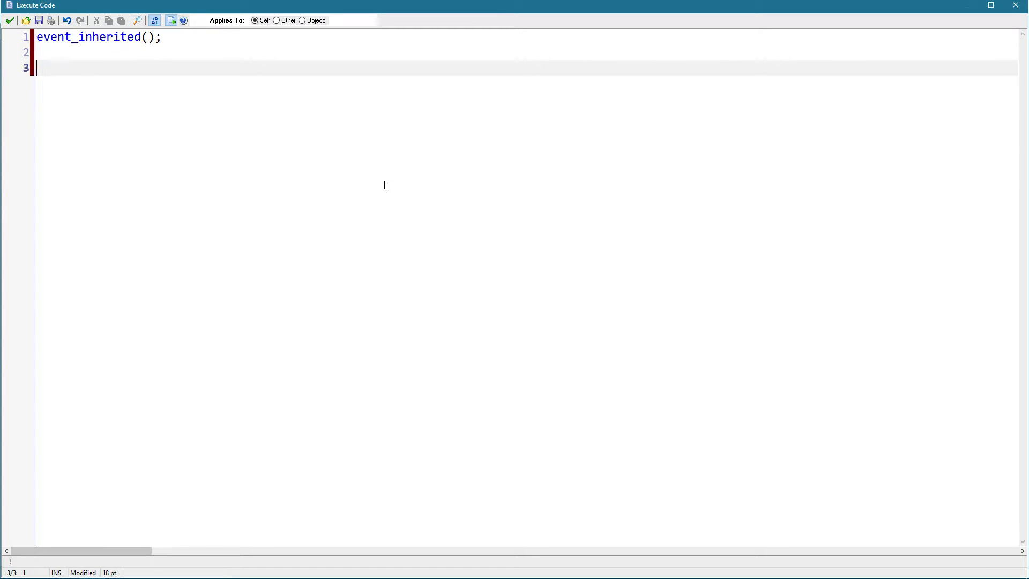
type("respawn = true;")
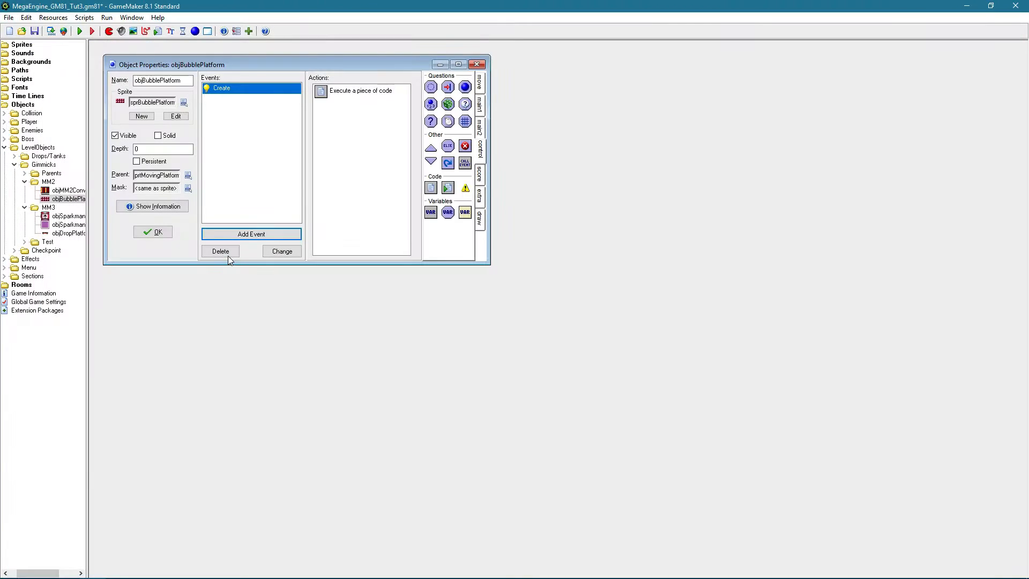
mouse_move(169, 106)
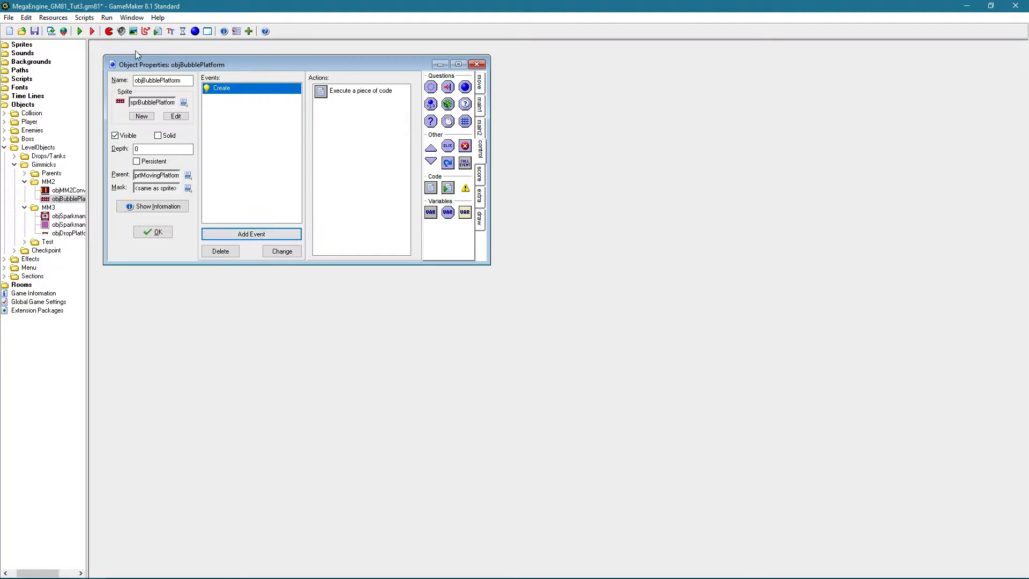
Step: Add a Step event with code branching on if global.frozen == false / else
left_click(251, 234)
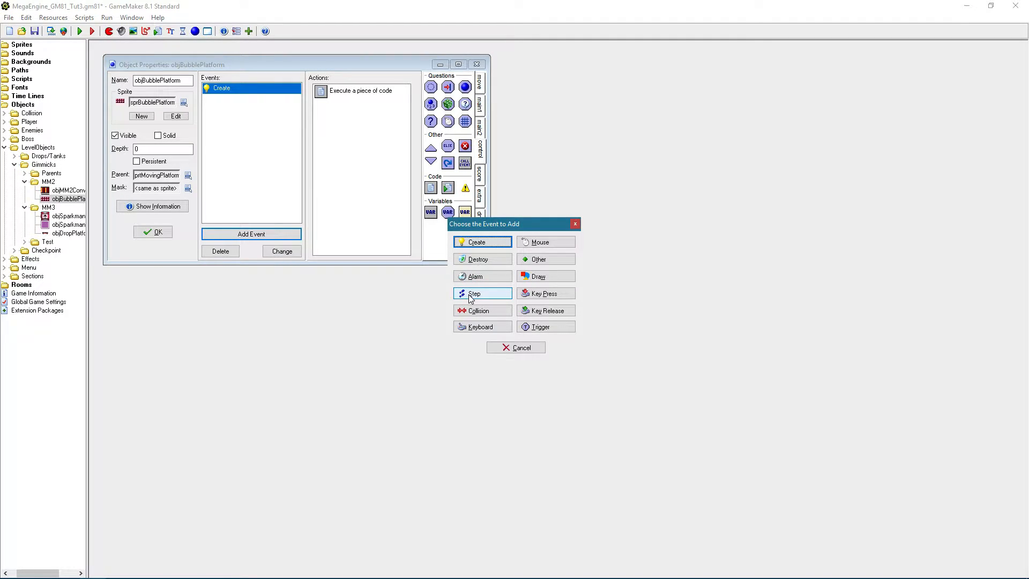
left_click(474, 293)
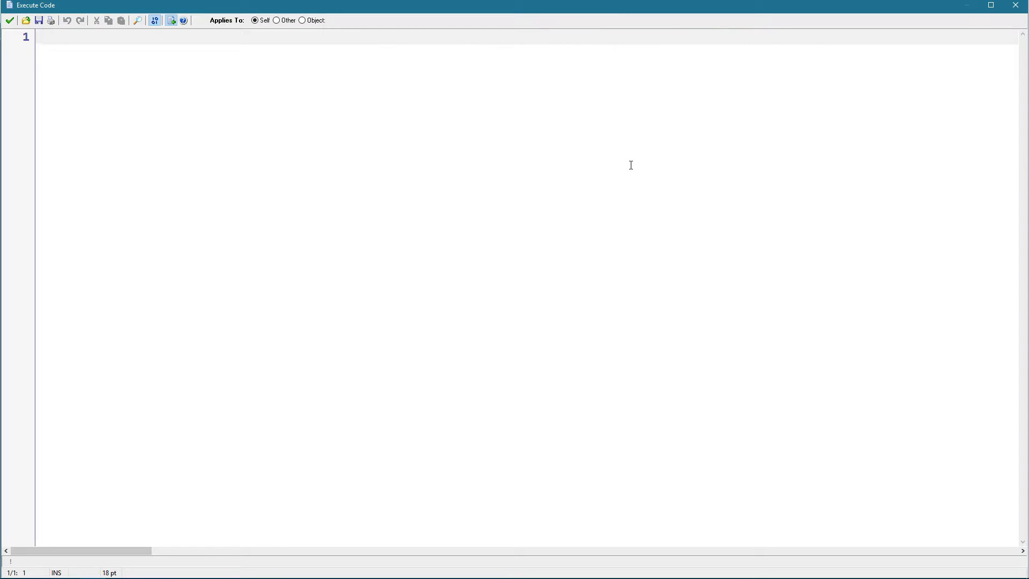
type("if global.frozen == f")
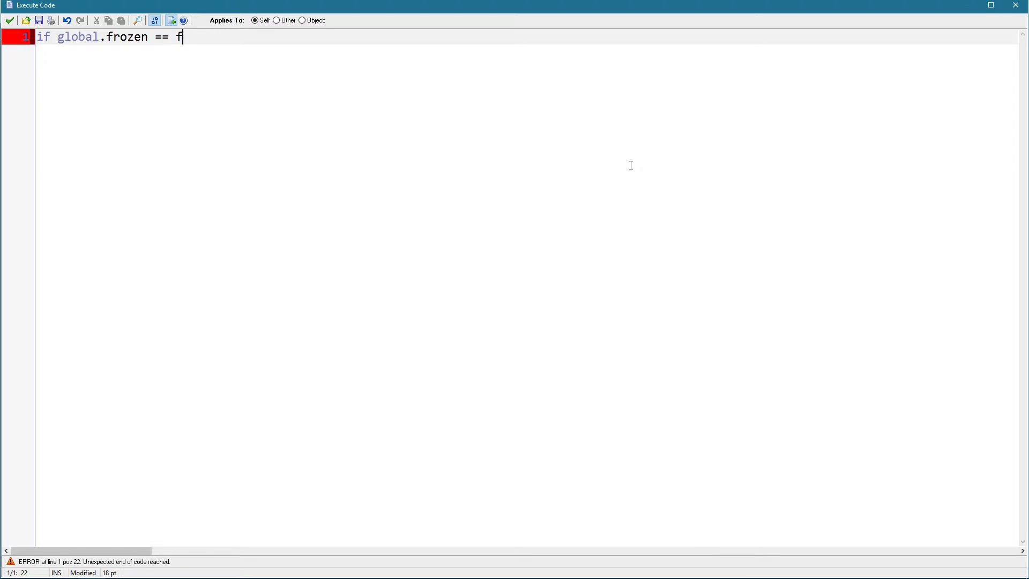
type("alse")
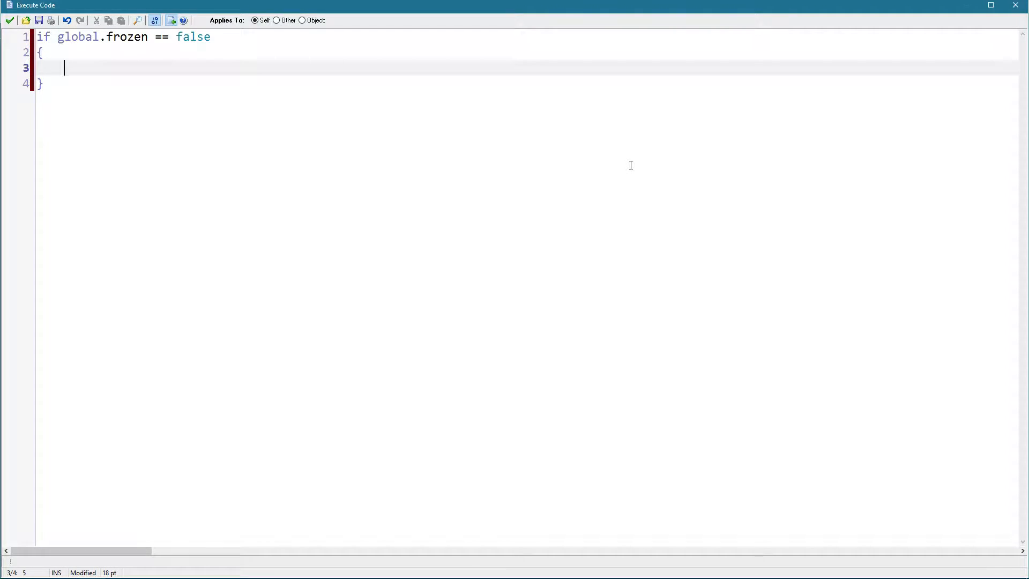
type("e")
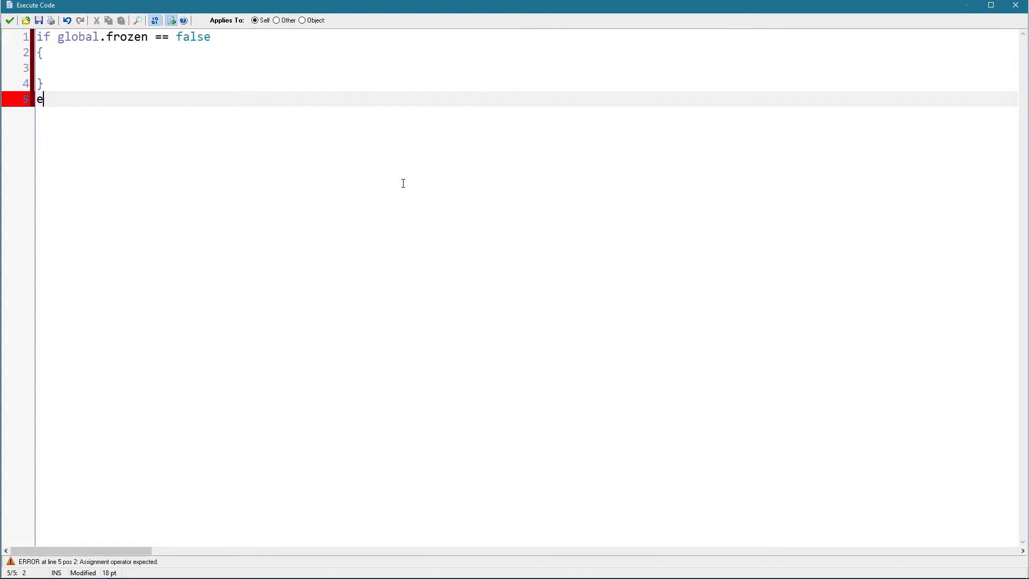
type("lse")
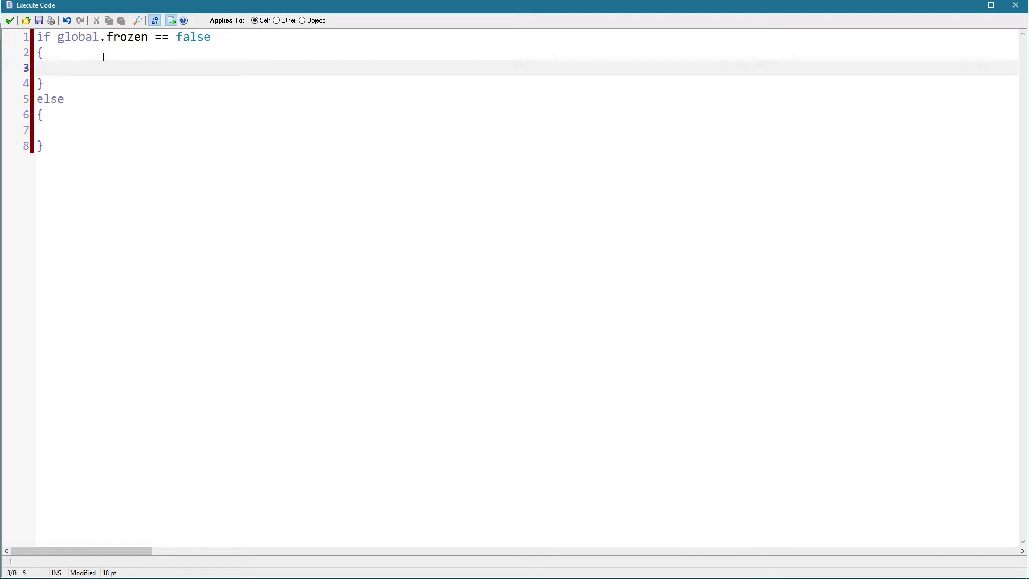
mouse_move(78, 116)
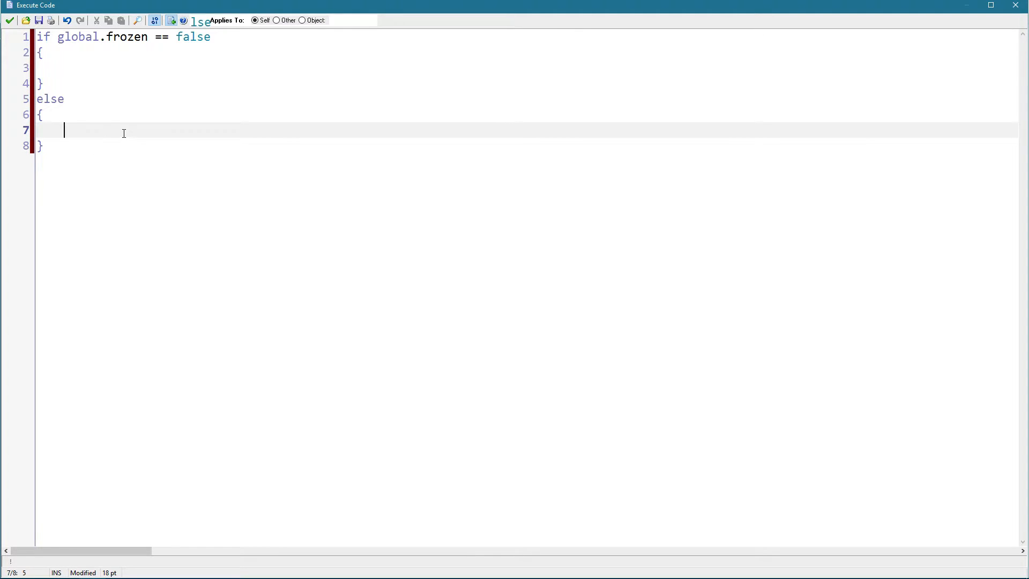
left_click(64, 68)
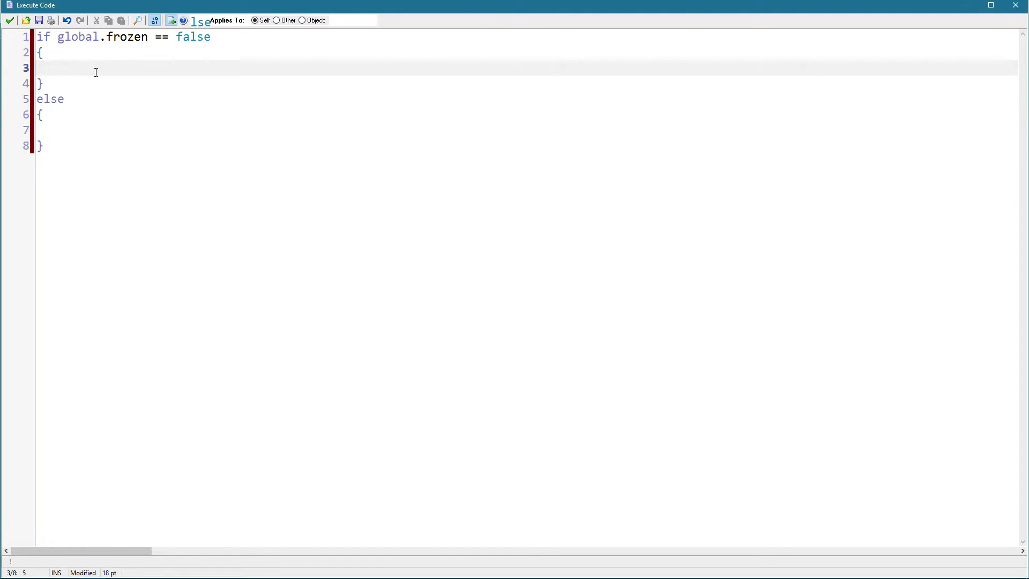
Step: Inside the not-frozen block, check place_meeting(x, y-1, objMegaman) with objMegaman.ground == true
type("if plac")
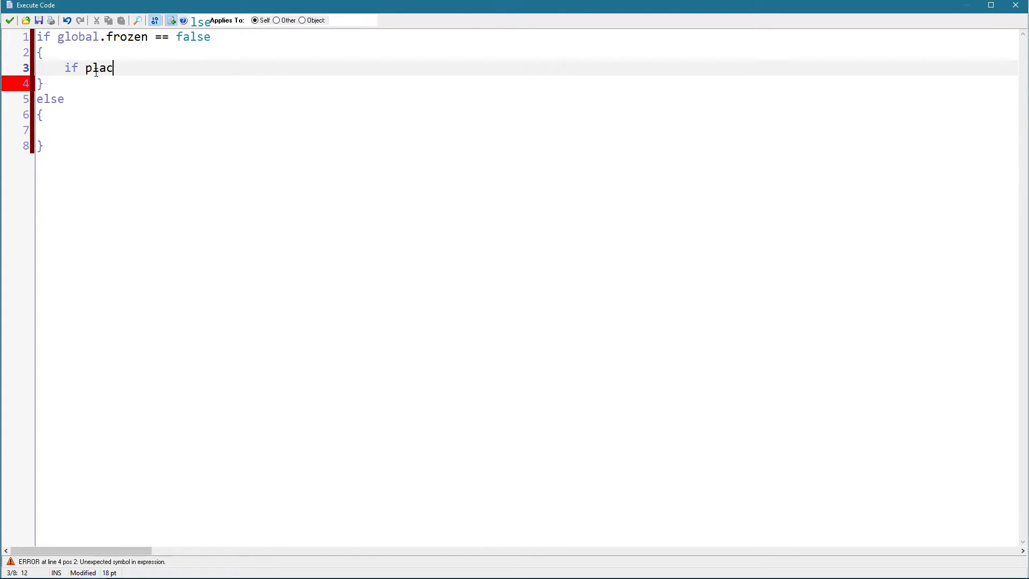
type("e_meeting(x")
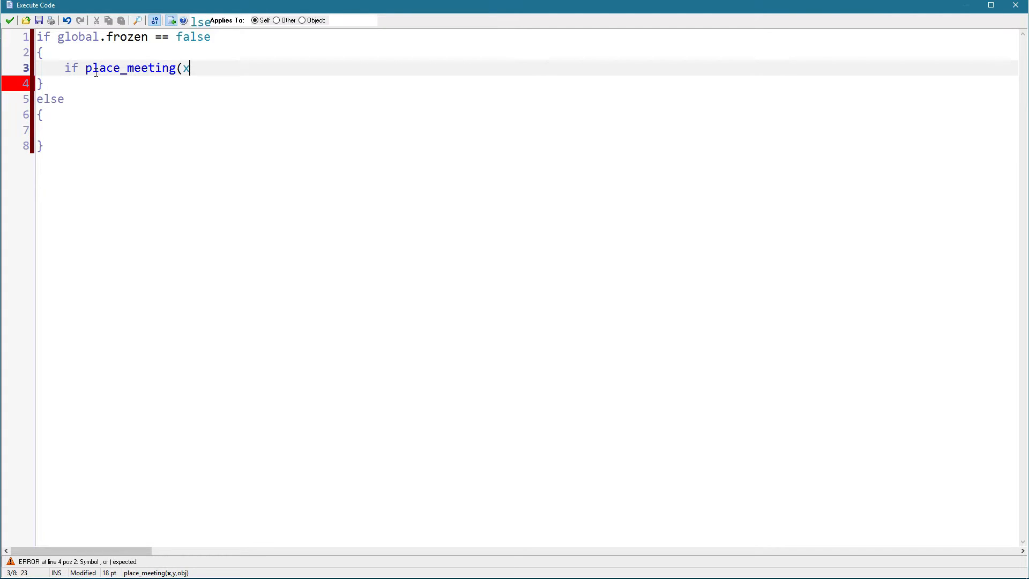
type(", y-1, obj")
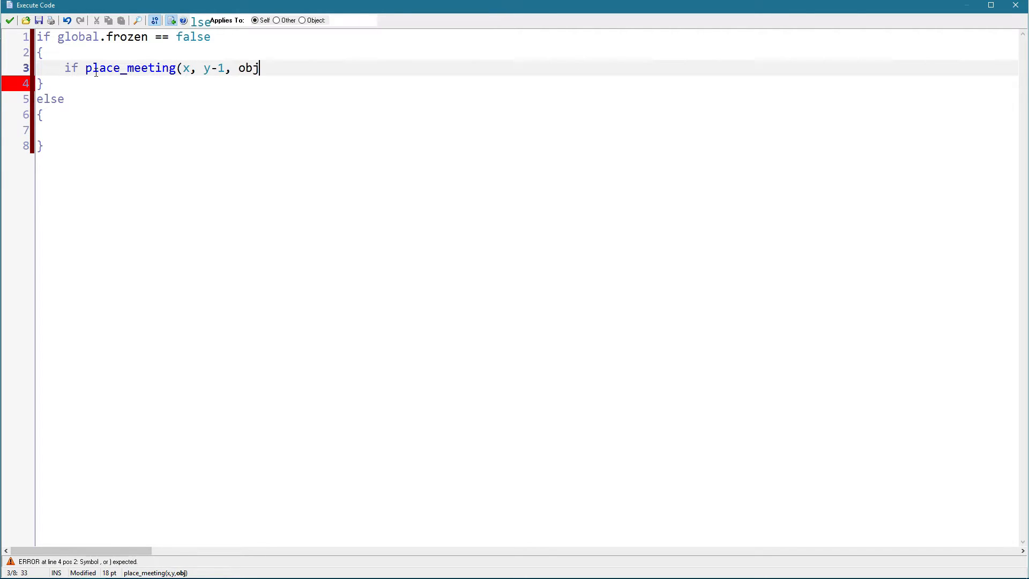
type("Mega")
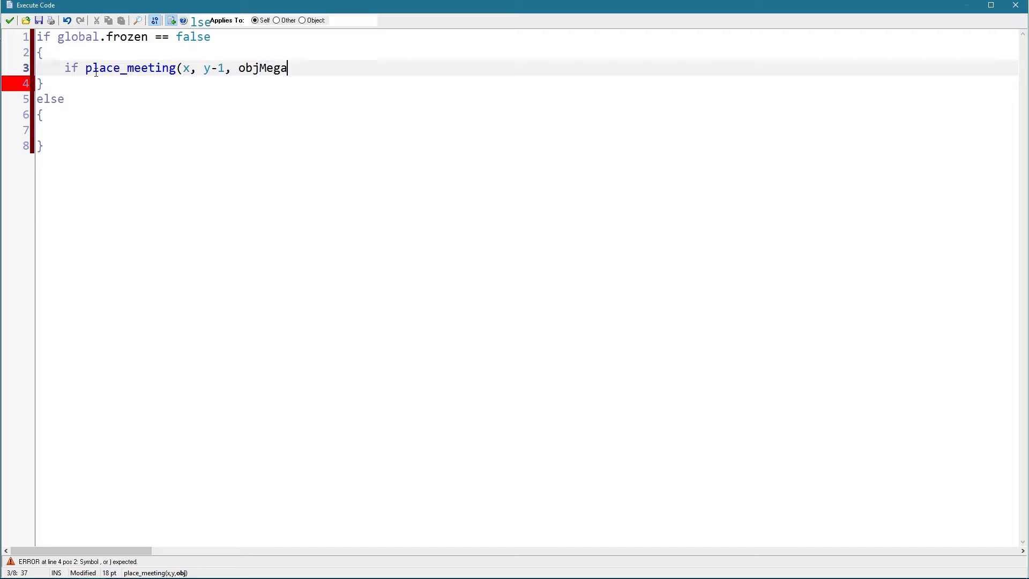
type("man) && objMegaman")
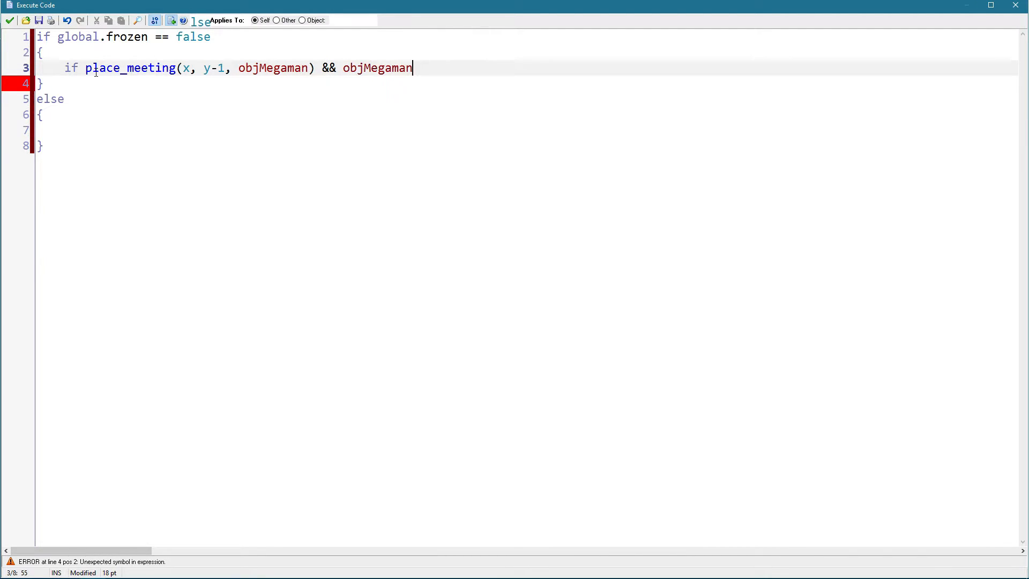
type(".ground ==")
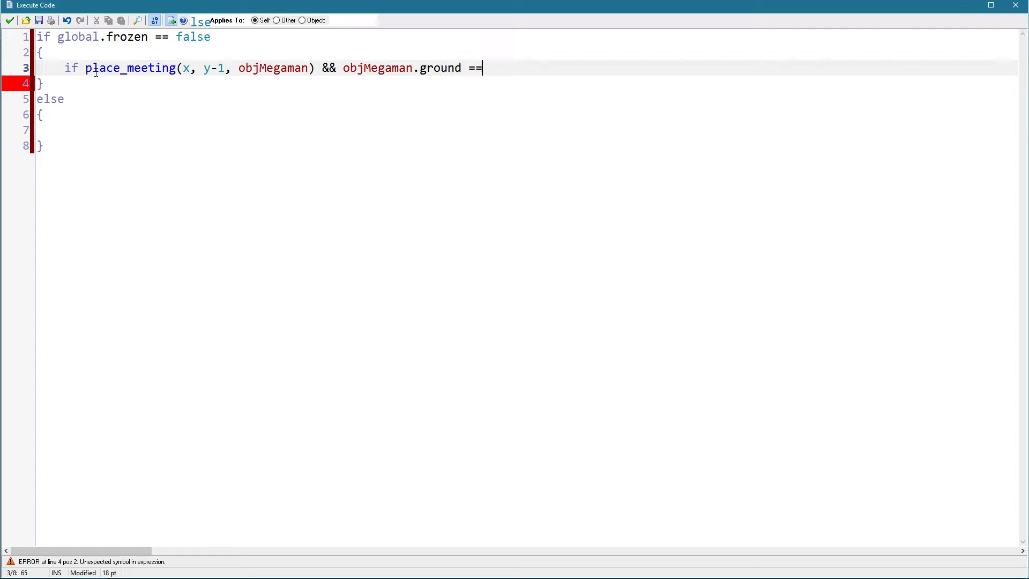
type("true")
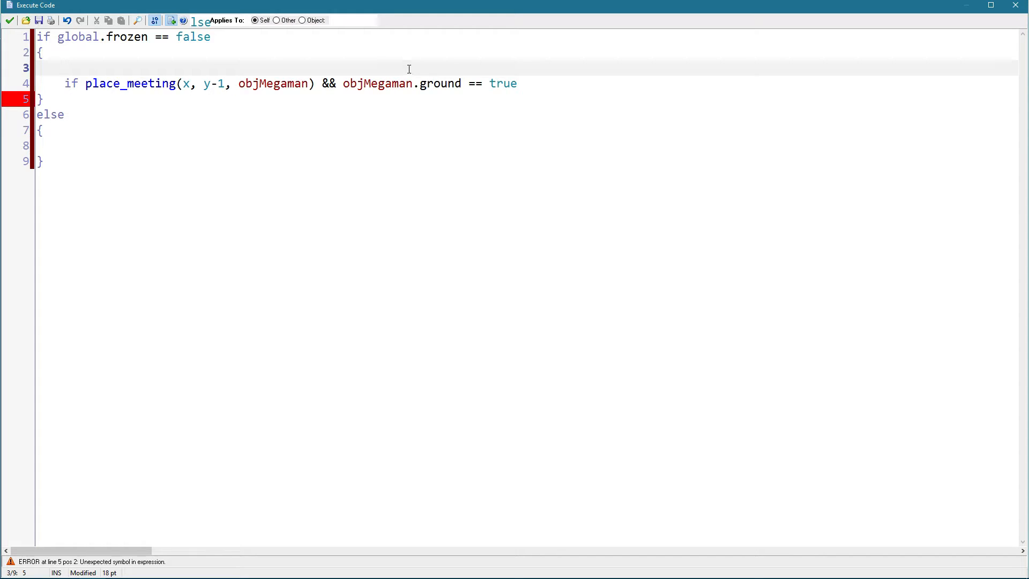
Step: Guard the check with if instance_exists(objMegaman) and set dropping = true inside it
type("if instance_")
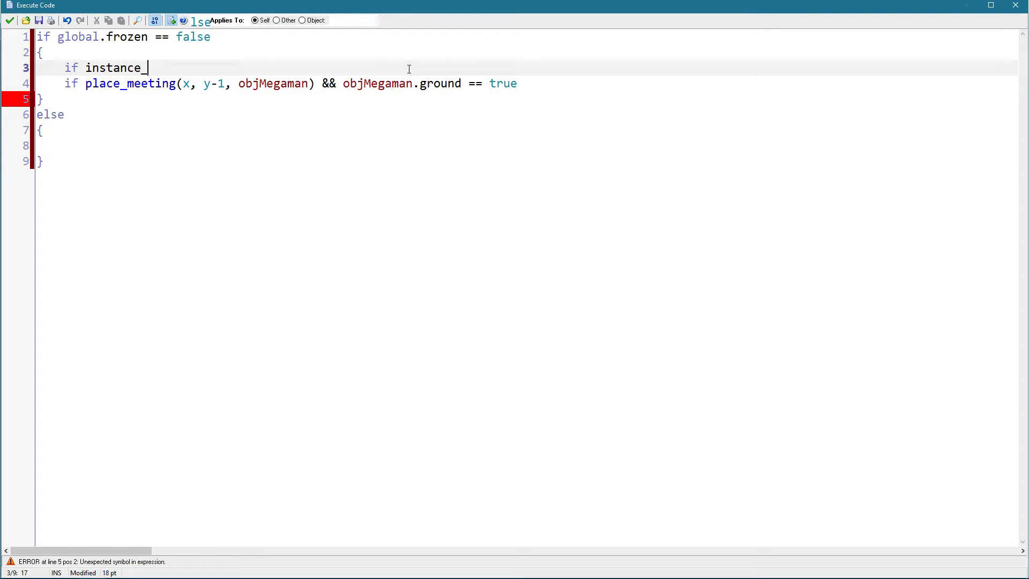
type("exists(obj")
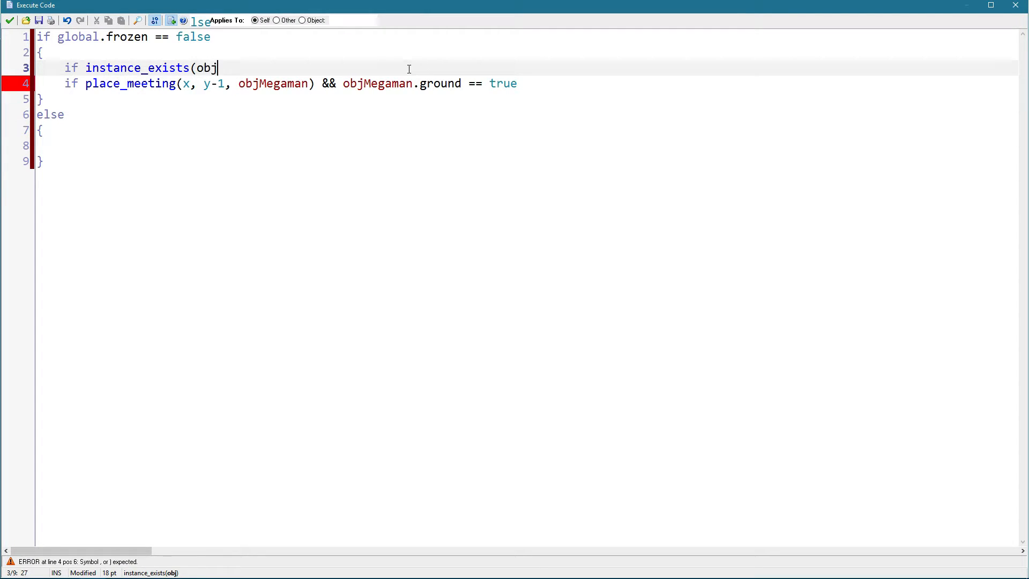
type("Megaman)")
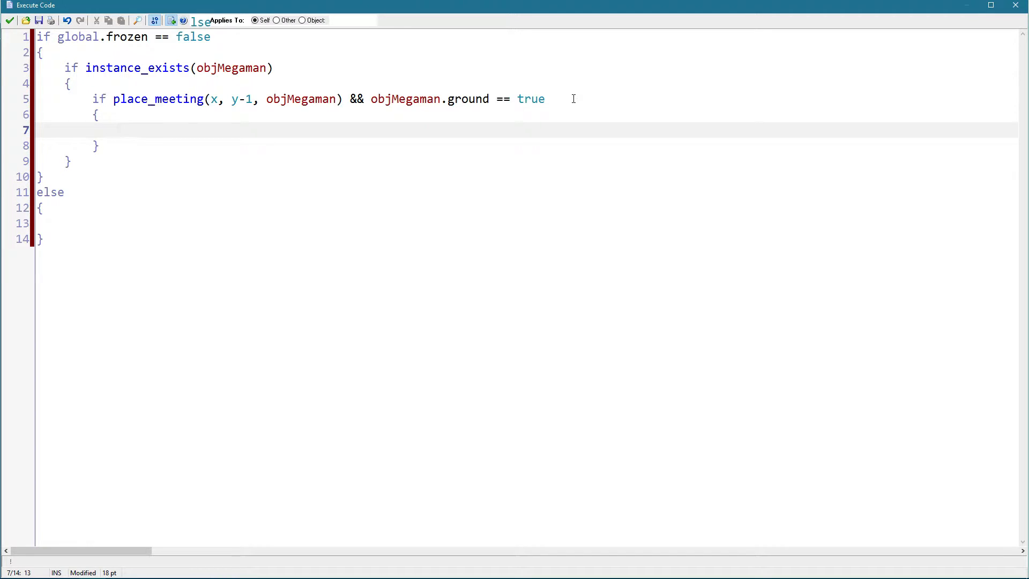
type("dropping = t")
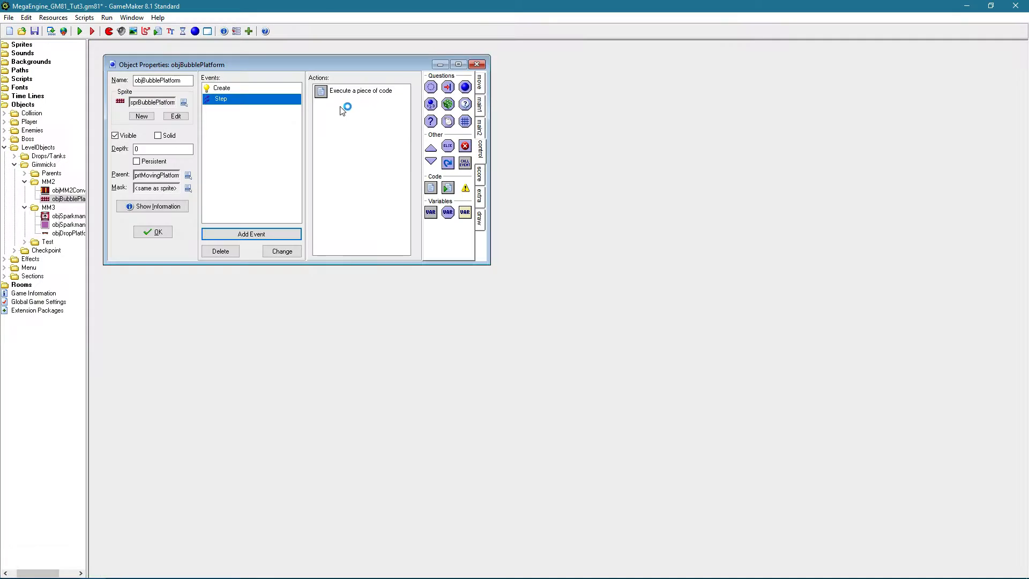
Step: Initialise dropping = false in Create and start an if dropping == true block using dropTimer in Step
double_click(360, 90)
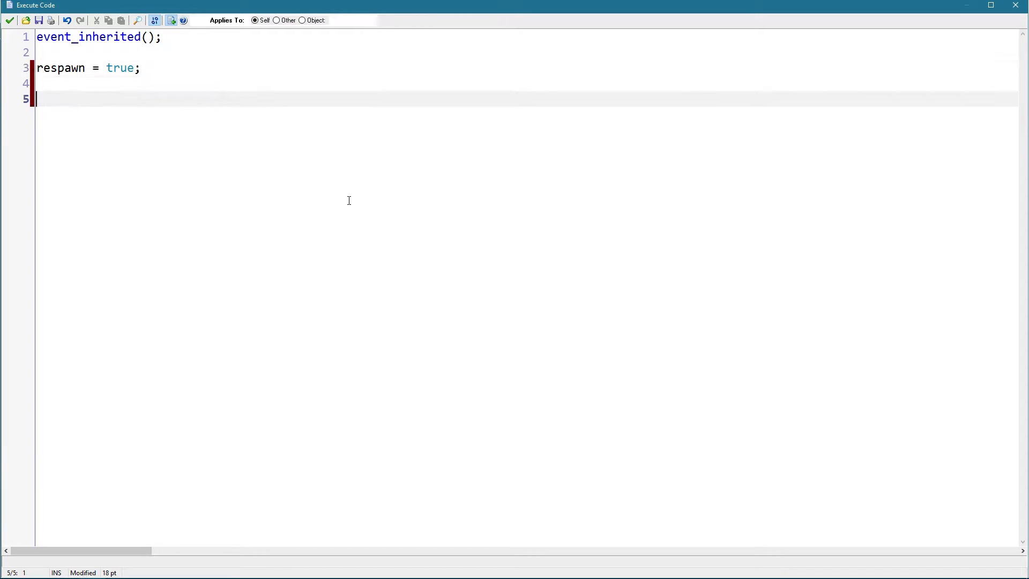
type("dropping = false;")
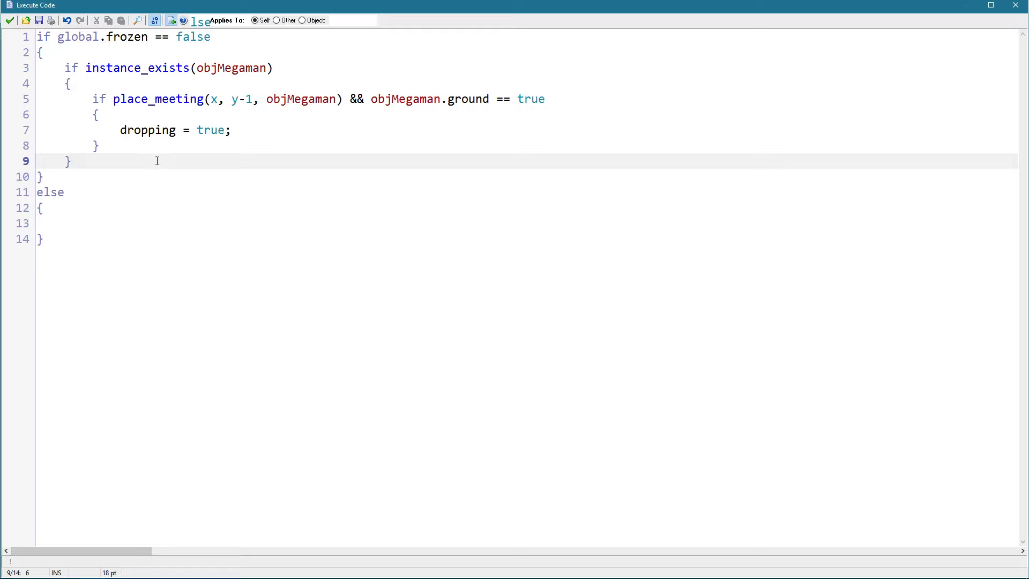
type("if dropping == true")
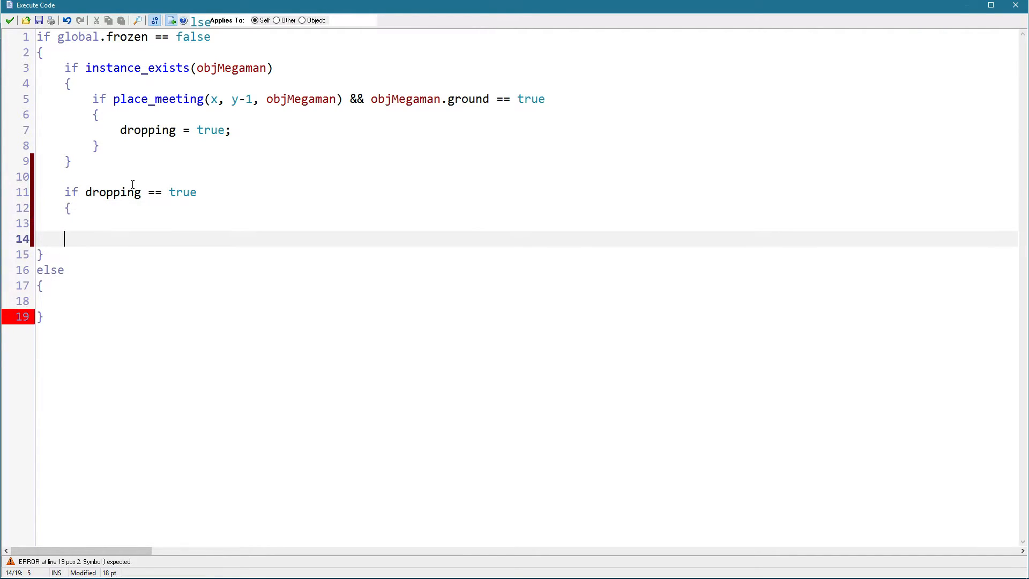
type("dropTimer")
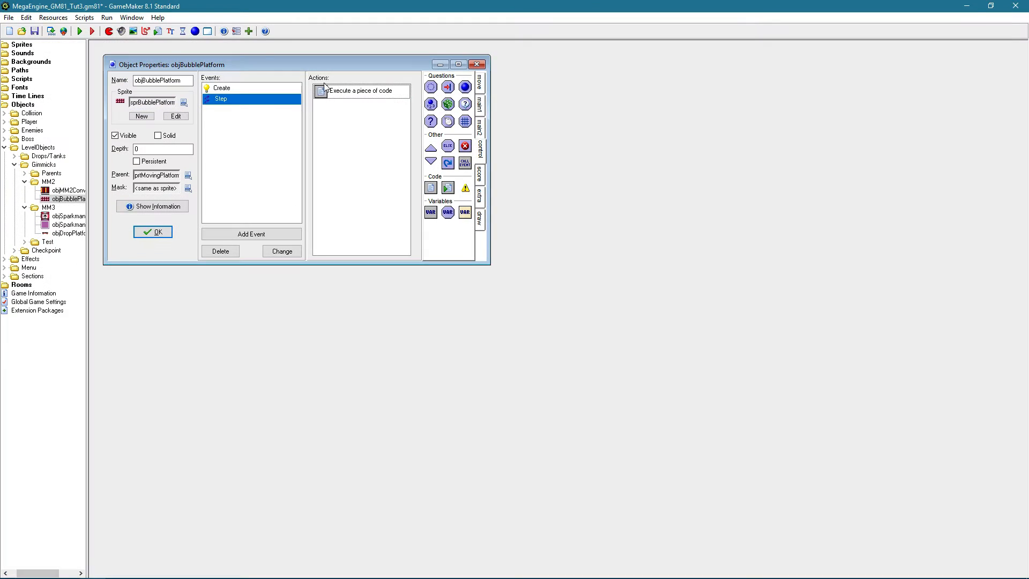
Step: Revisit the Create code and add dropTimer += 1; inside the dropping block
double_click(362, 90)
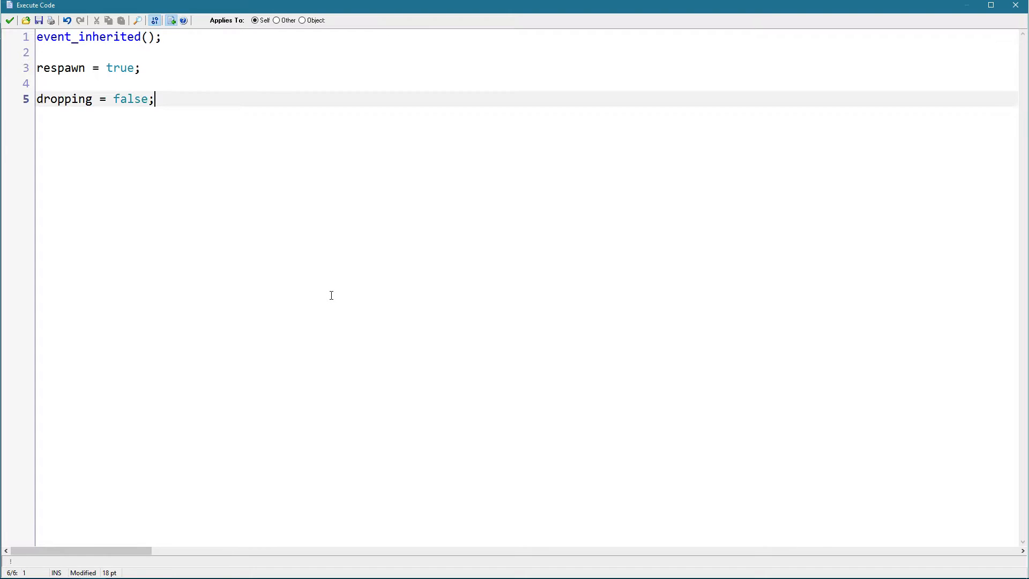
type("dropTimer +=")
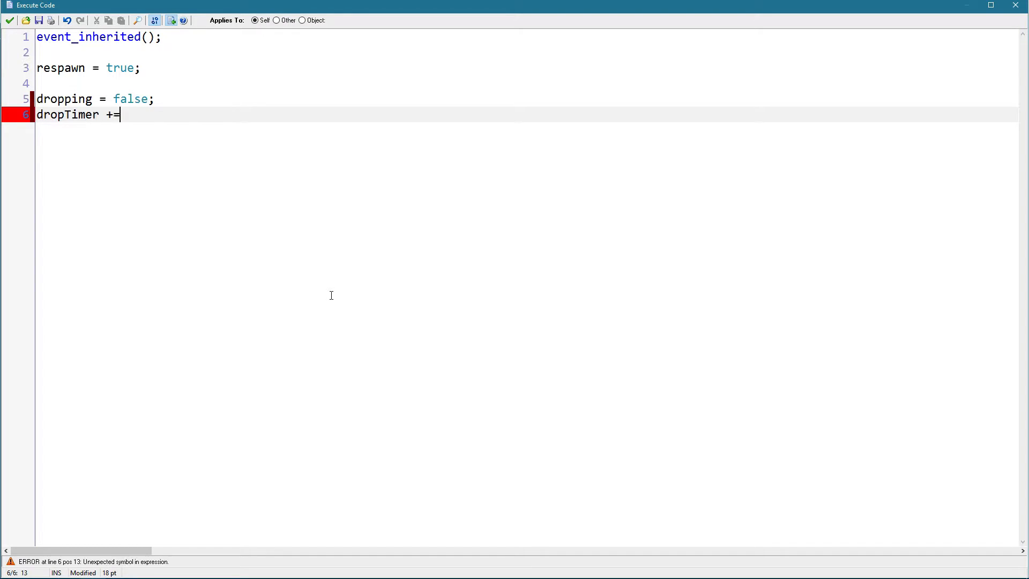
type("1;")
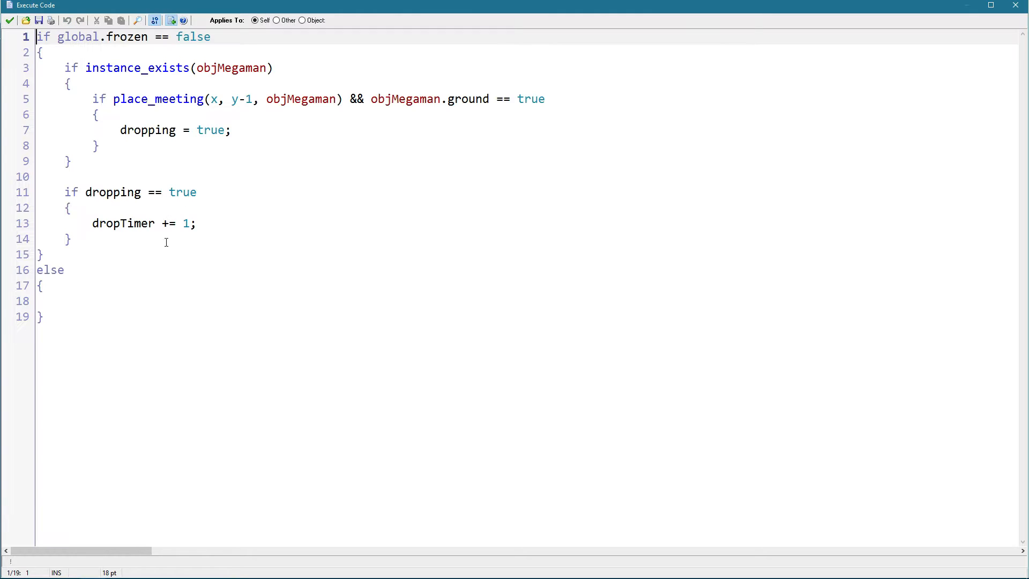
Step: Add if dropTimer >= 50 { falling = true; } and begin an if falling == true block
type("if dro")
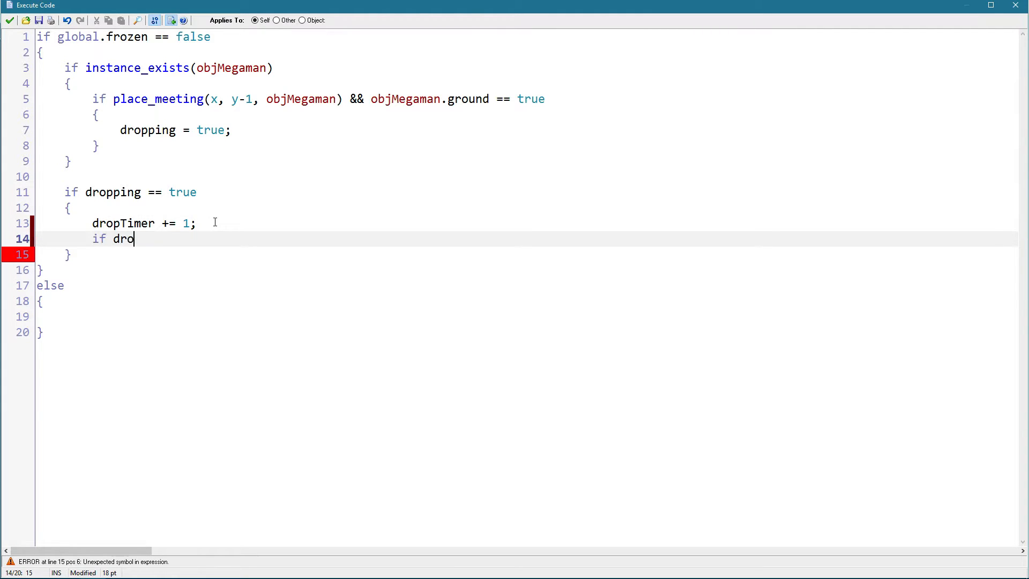
type("pTimer >=")
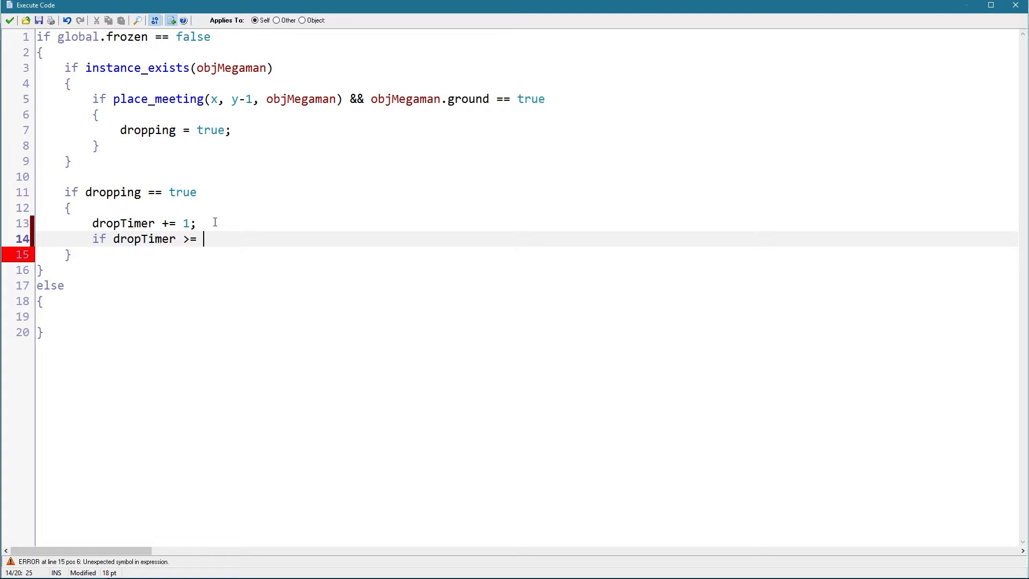
key("Backspace")
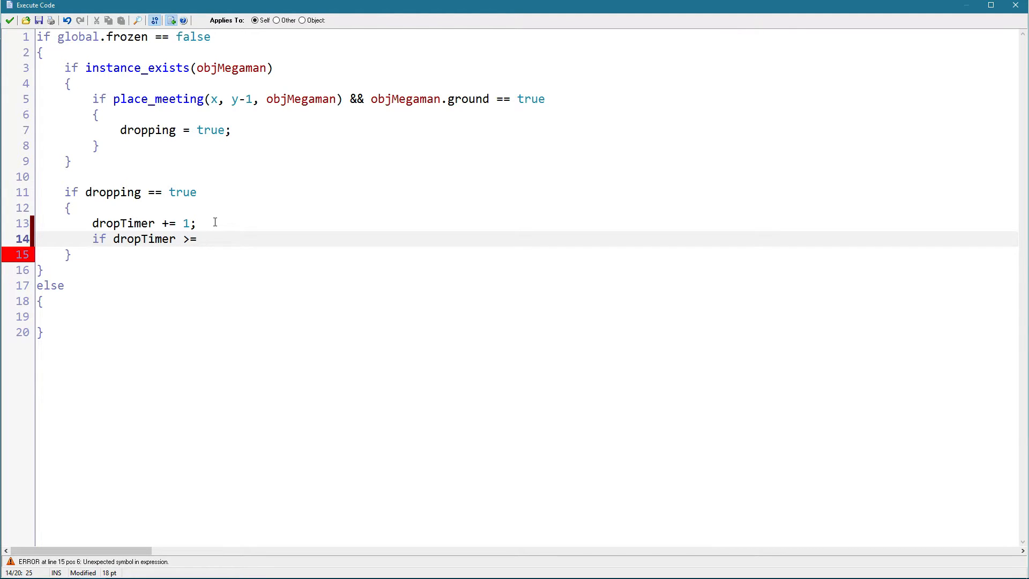
type("50")
type("{")
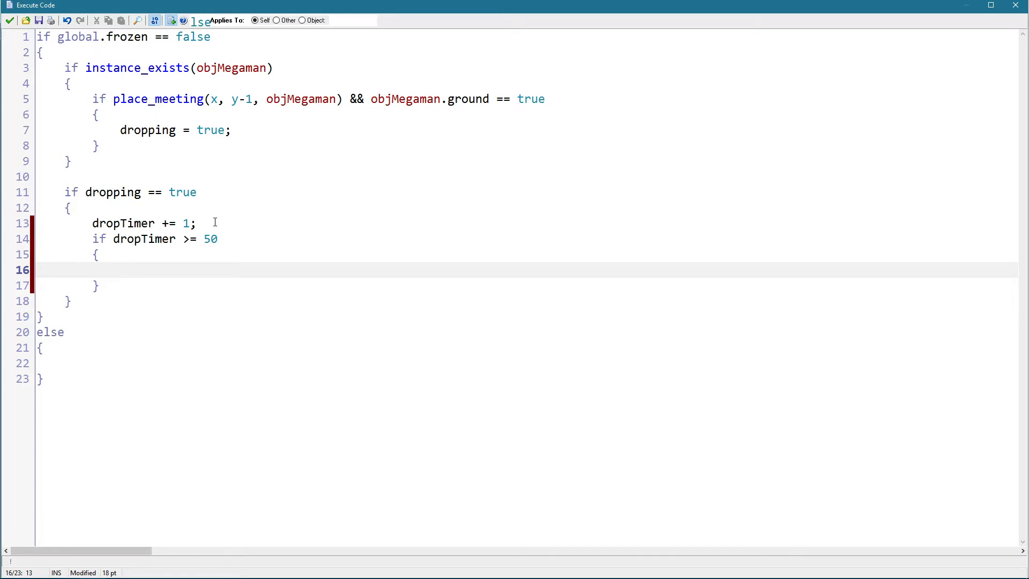
type("falling")
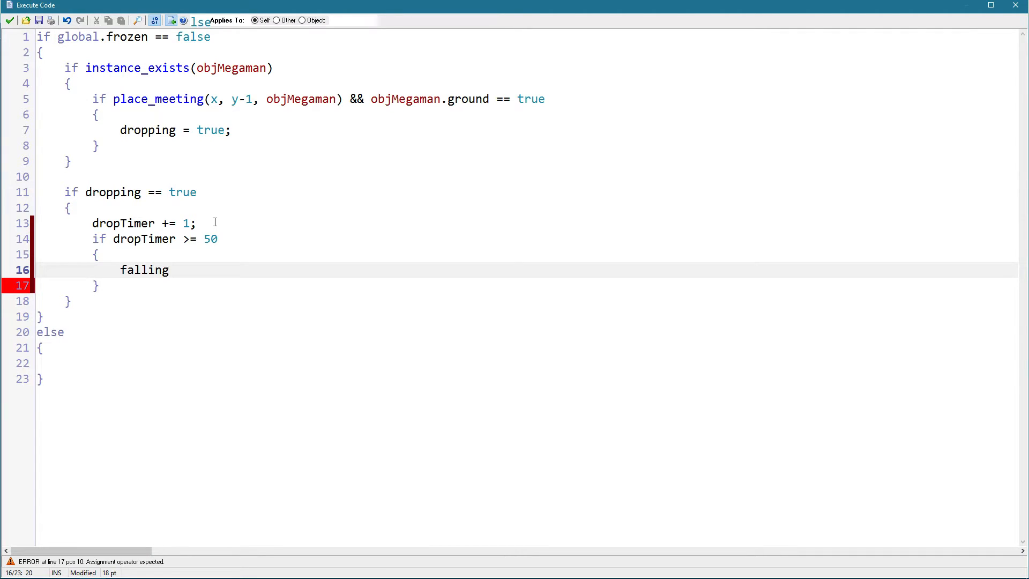
type("= true;")
type("dropping = false;")
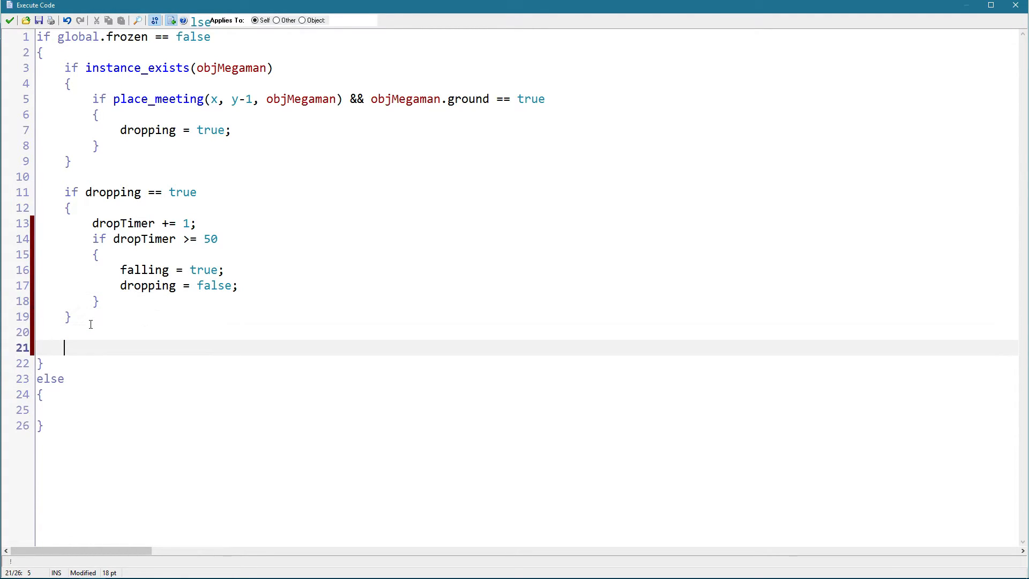
type("if falling == true")
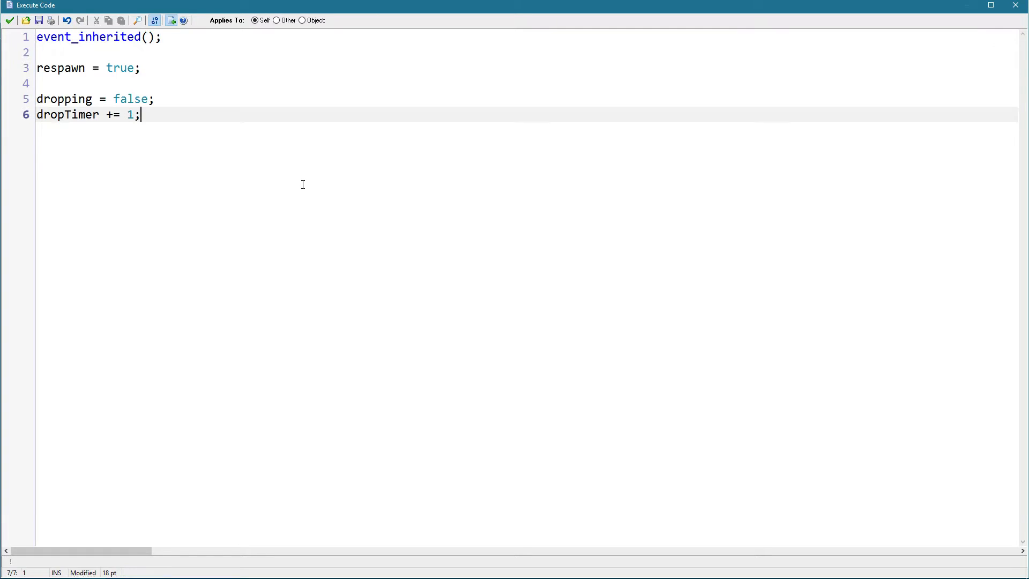
Step: Initialise falling = false in Create and set yspeed = 5 inside the falling-true block
type("falling = t")
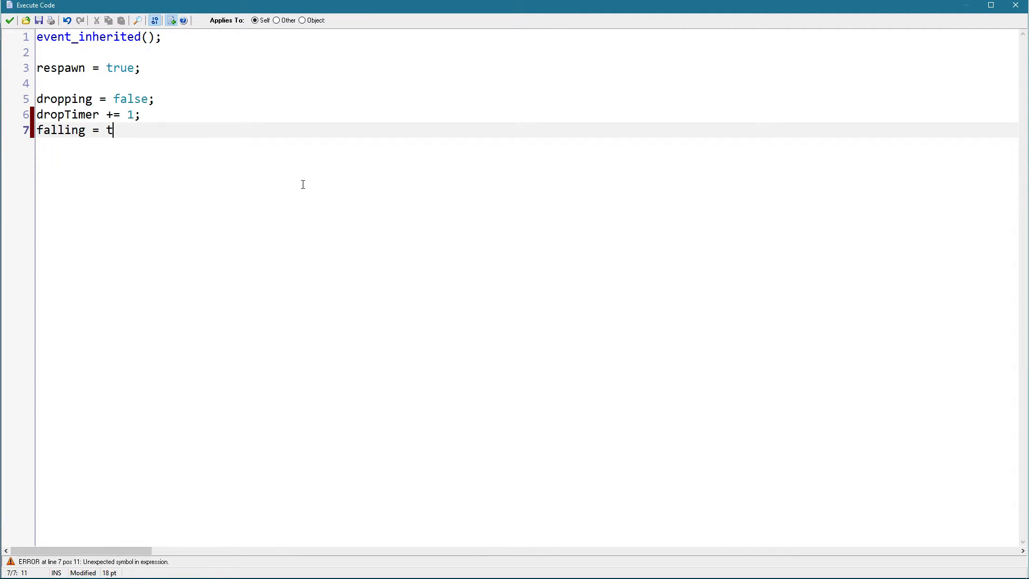
type("alse;")
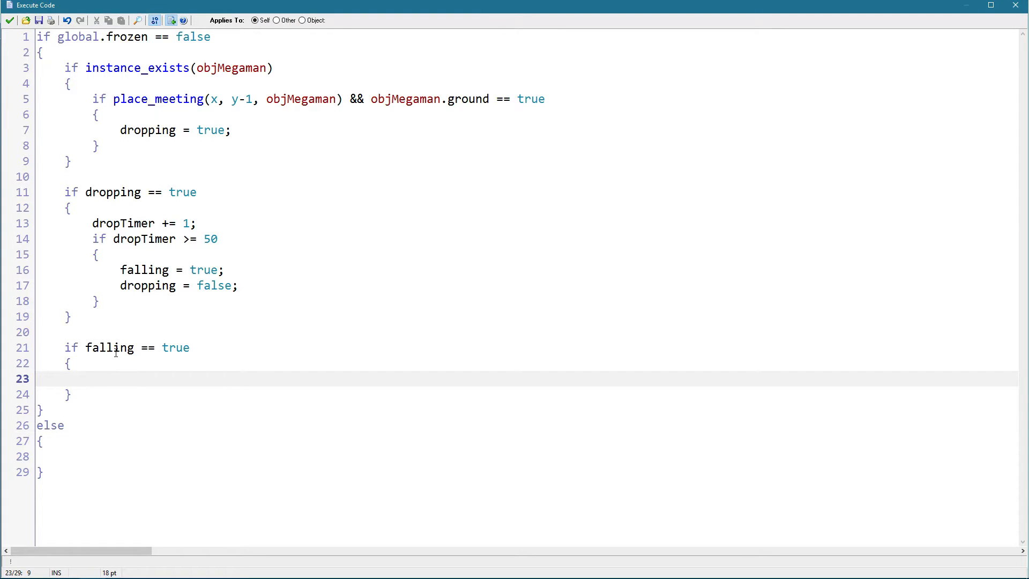
type("yspeed")
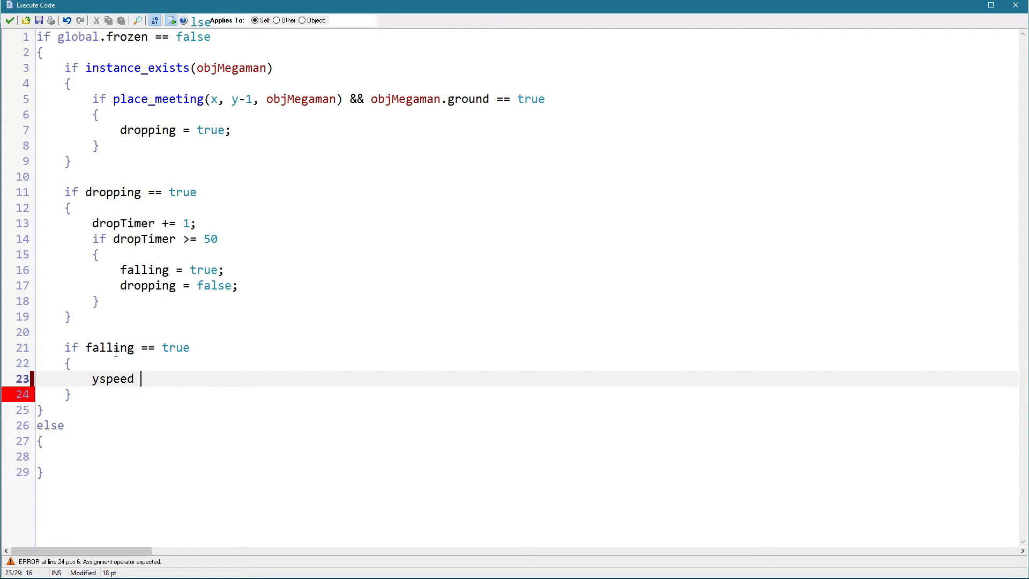
type("+=")
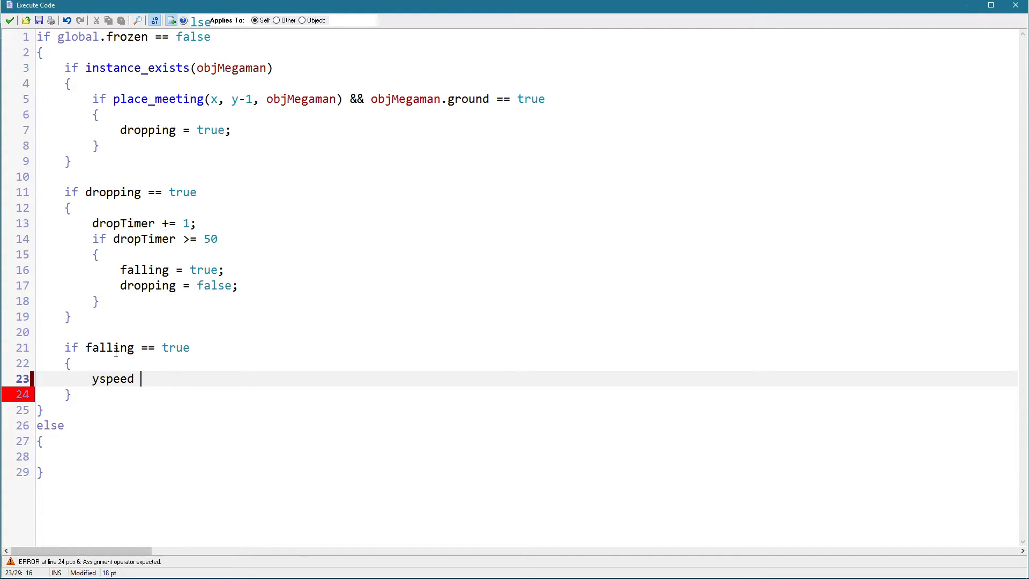
type("=")
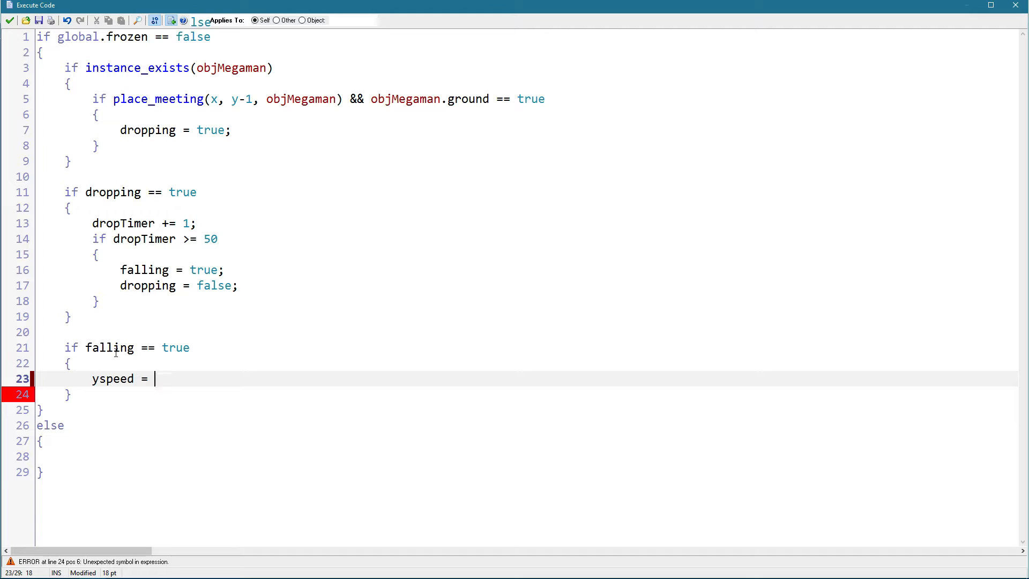
type("4;")
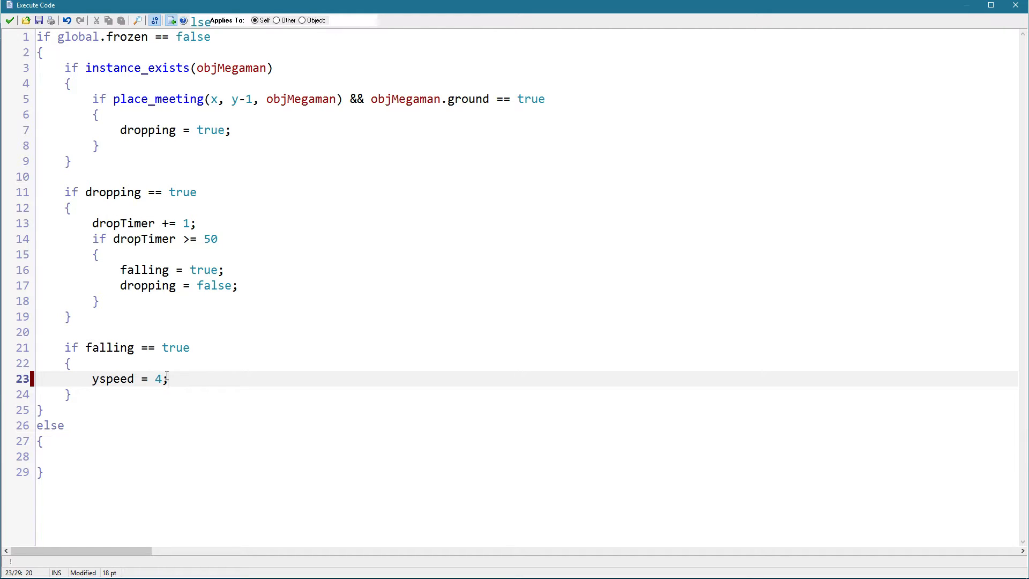
type("5")
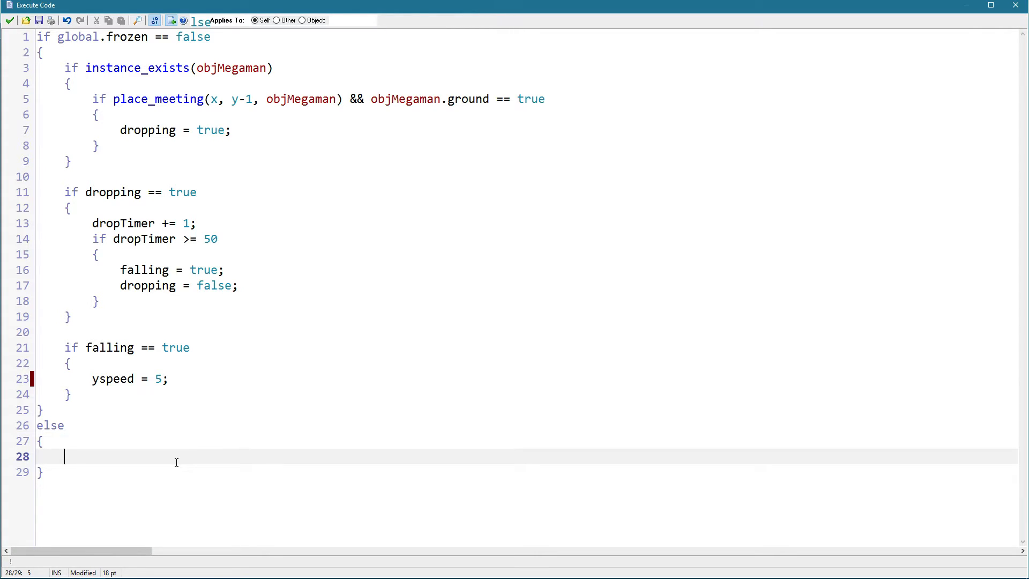
mouse_move(74, 454)
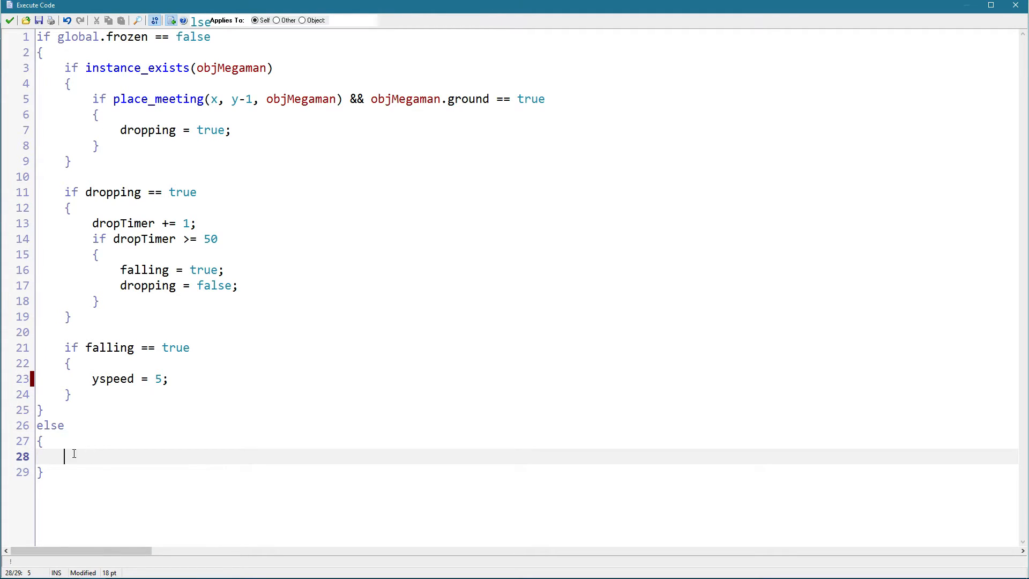
mouse_move(102, 395)
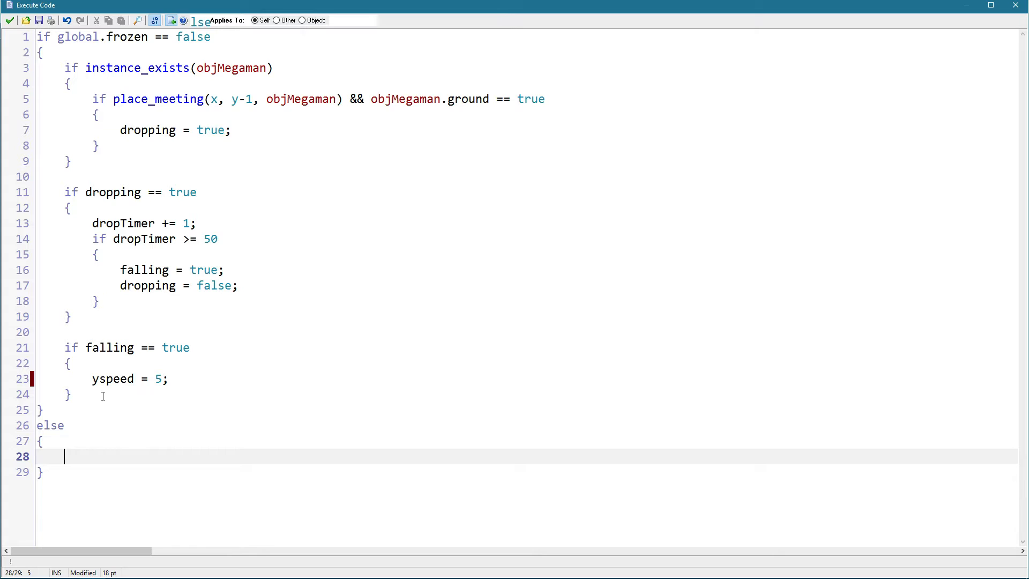
mouse_move(142, 353)
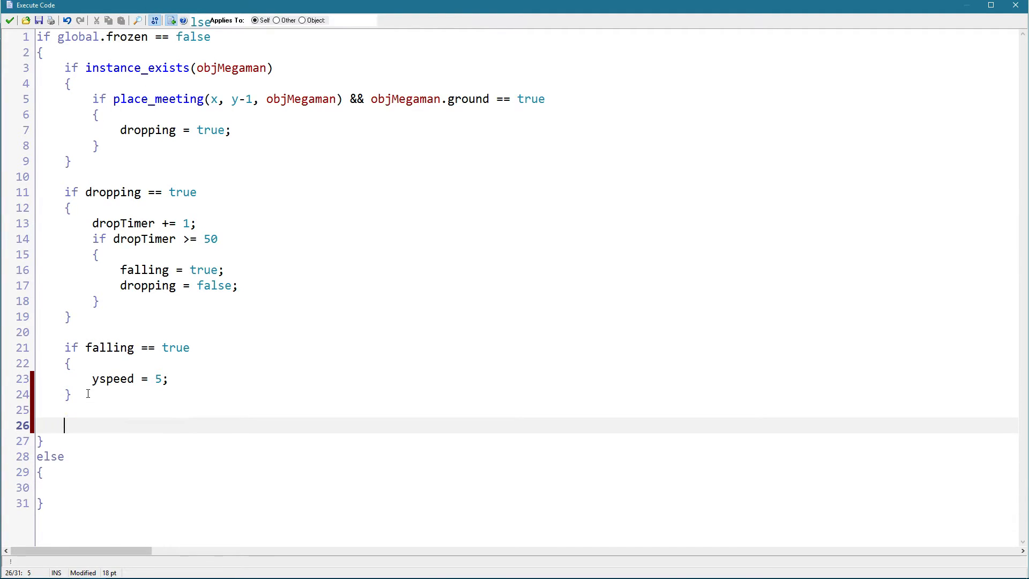
Step: Set image_speed = 0.25 when unfrozen and image_speed = 0 in the frozen else branch
type("image_speed =")
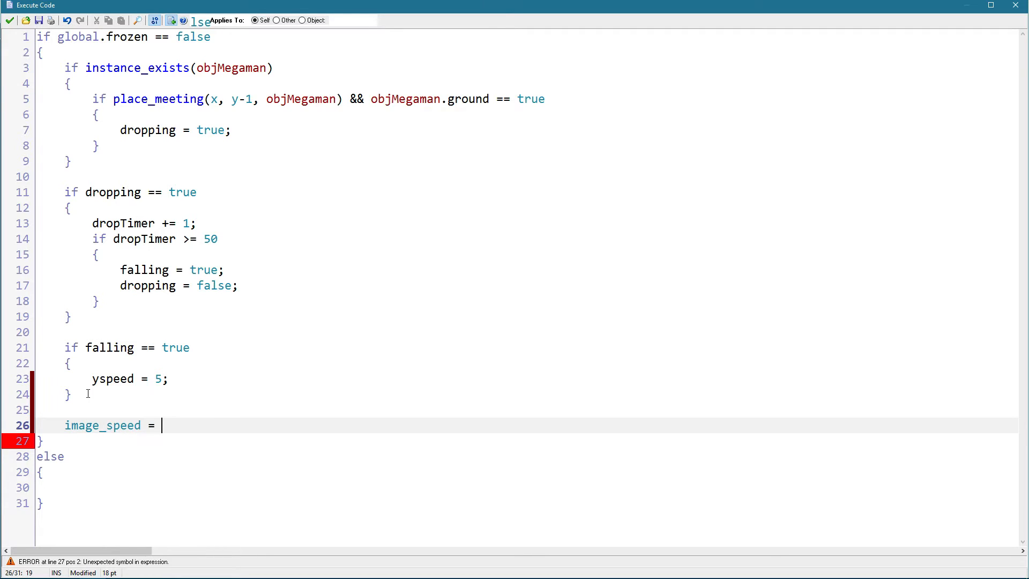
type("0.2")
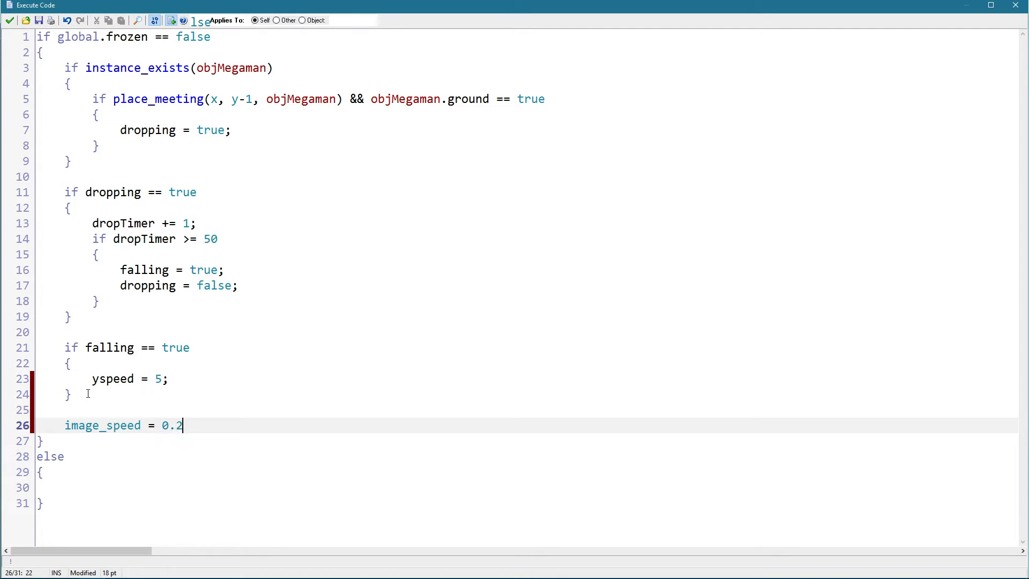
type("5;")
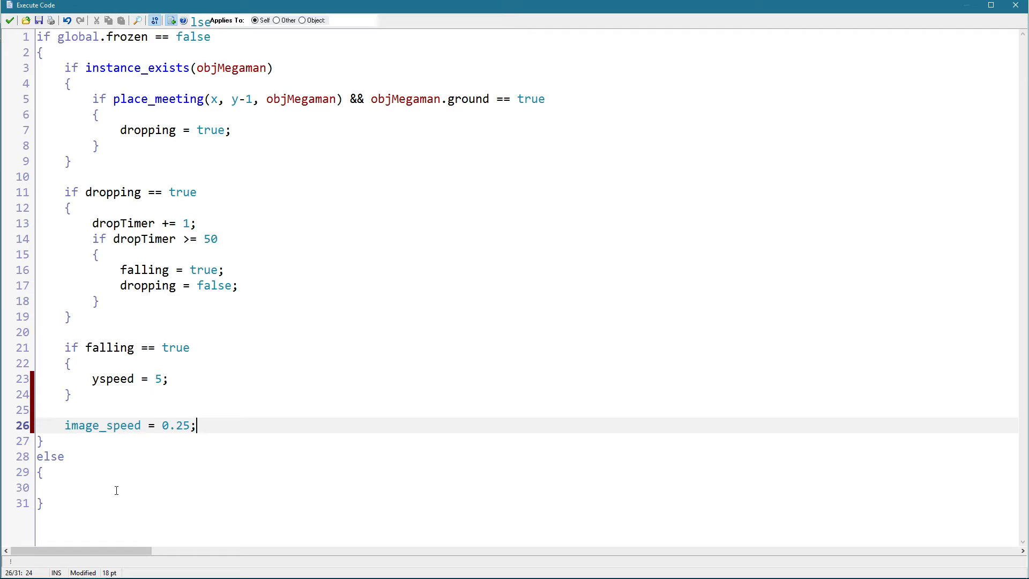
type("image_speed = 0;")
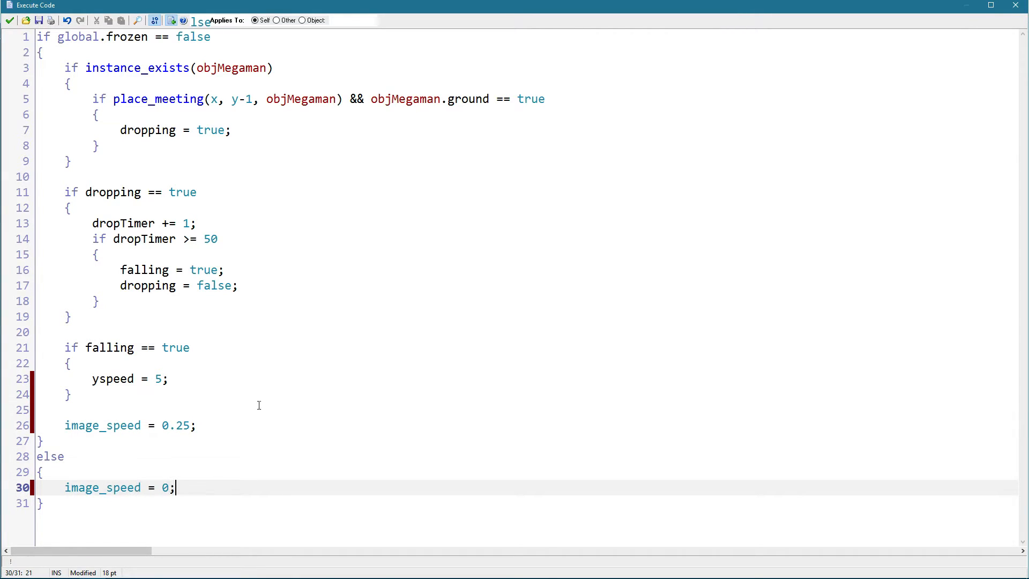
Step: Add event_inherited(); on the first line of the Step code
left_click(204, 425)
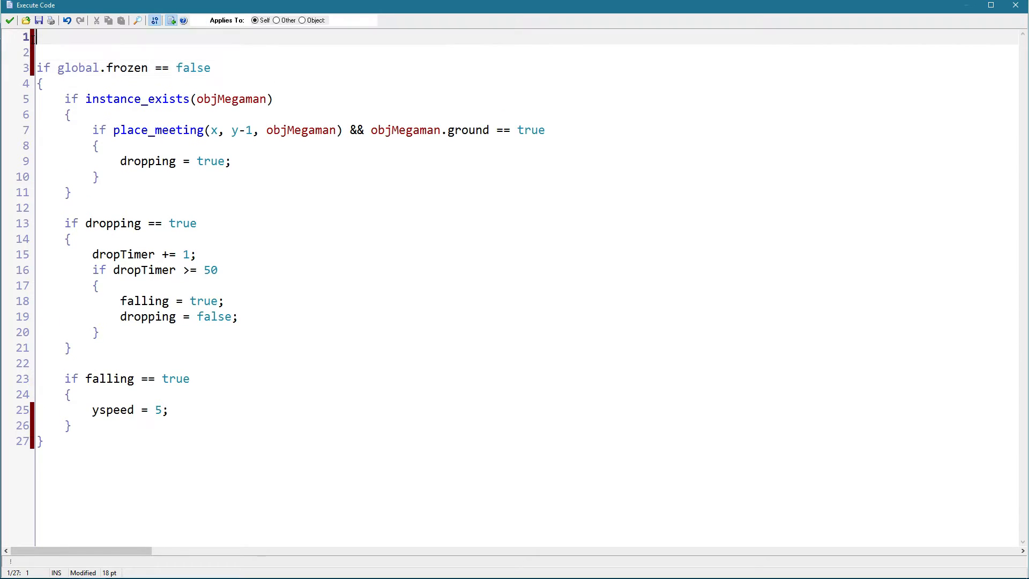
type("event_")
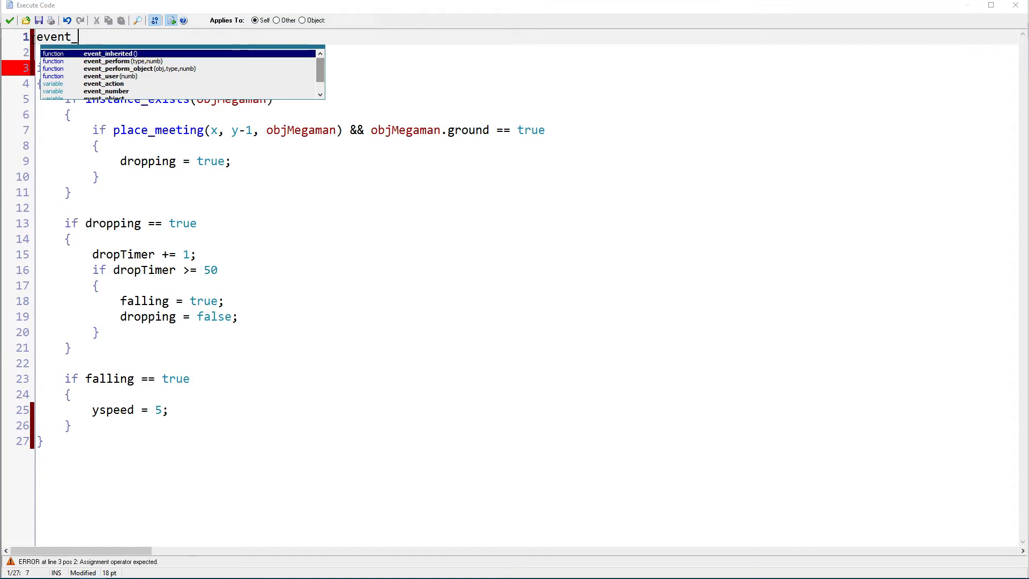
type("inhe")
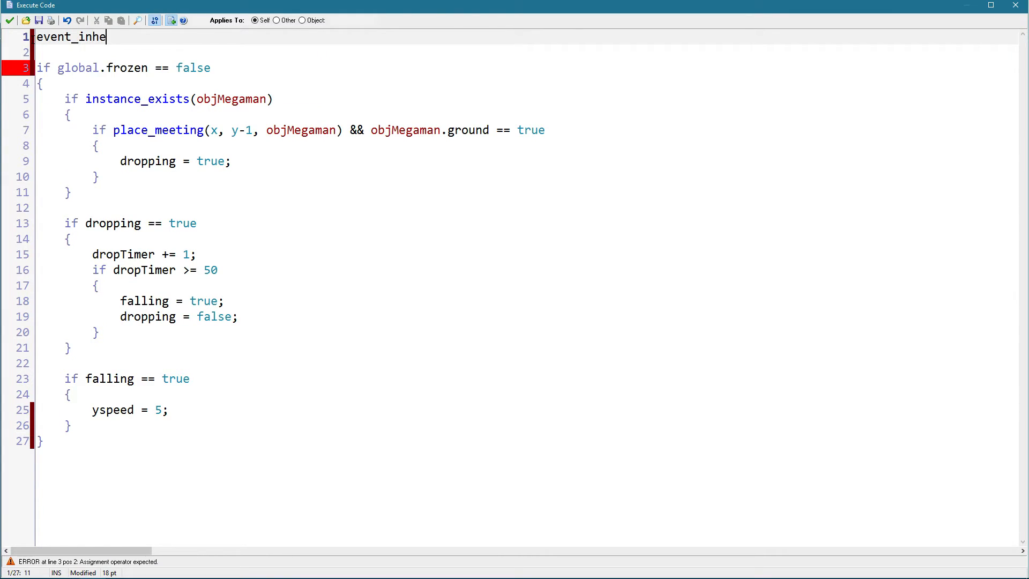
type("rited(")
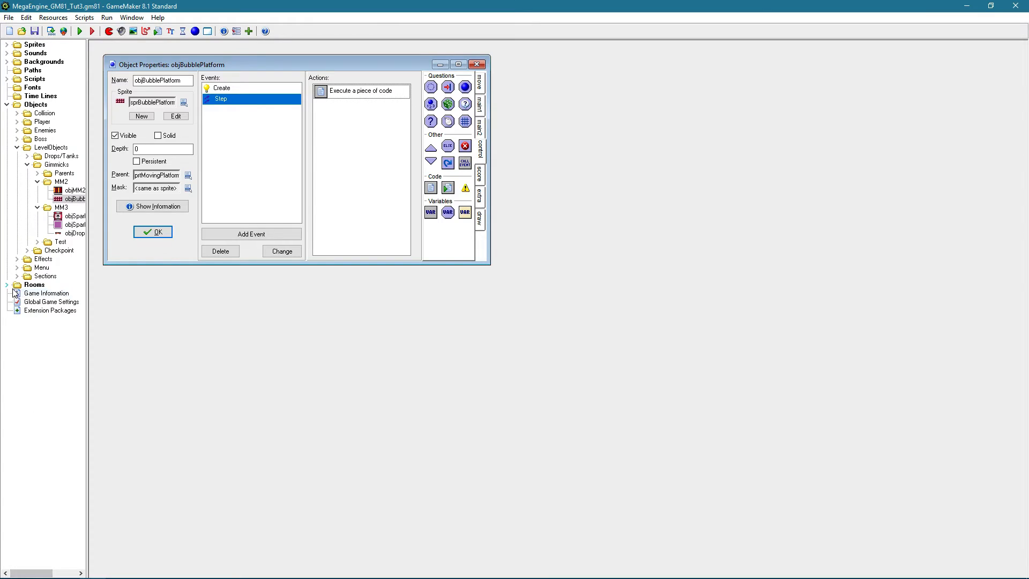
Step: Place objBubblePlatform instances in rmTestLevel left of the tall block and launch a test run
double_click(50, 302)
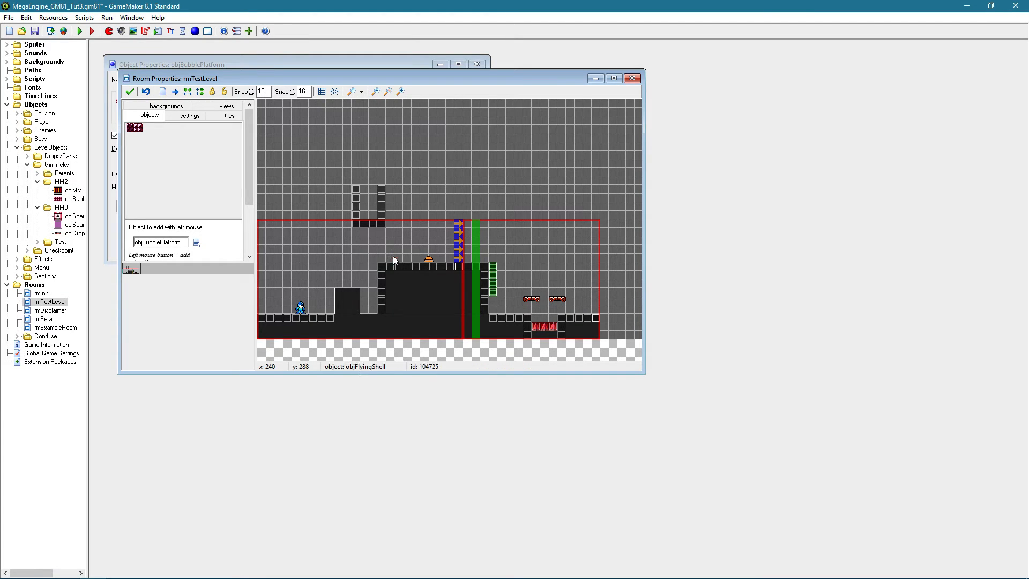
left_click(229, 116)
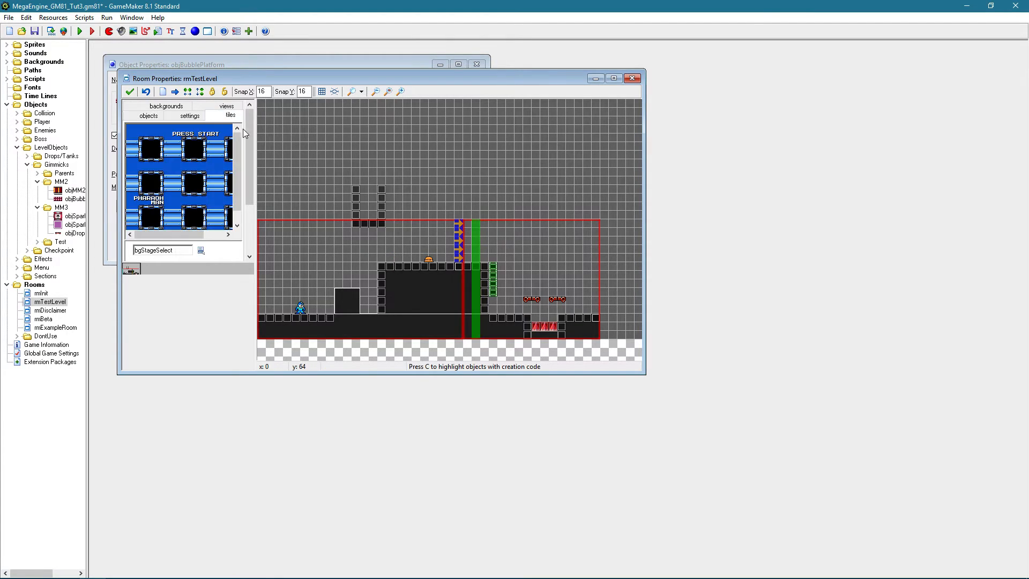
left_click(353, 309)
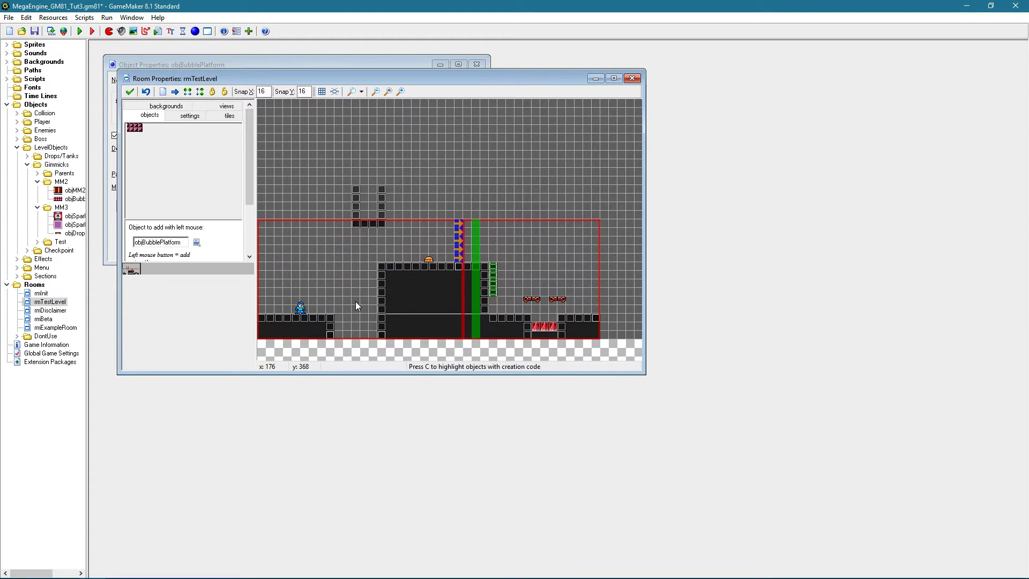
left_click(367, 284)
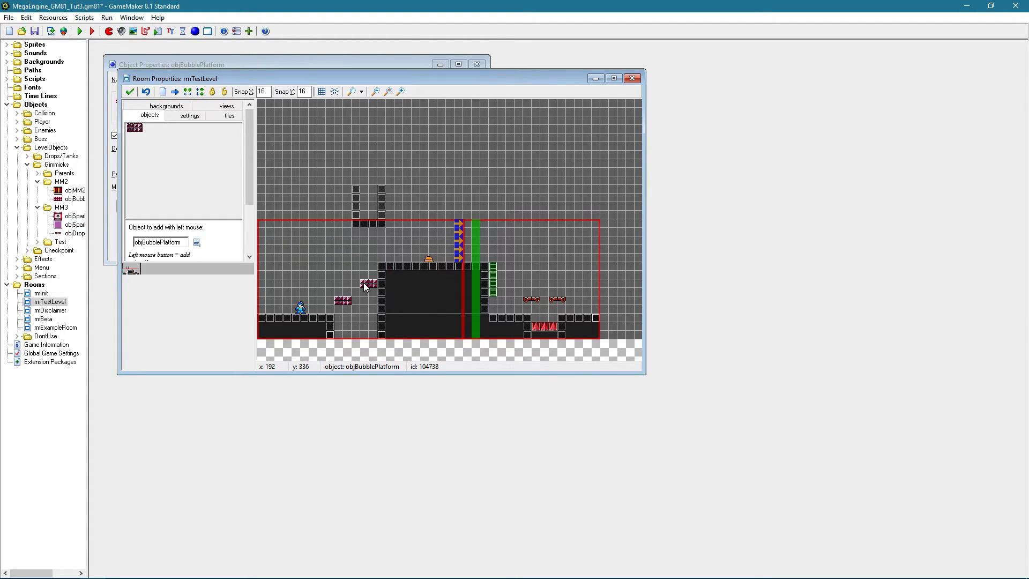
left_click(82, 31)
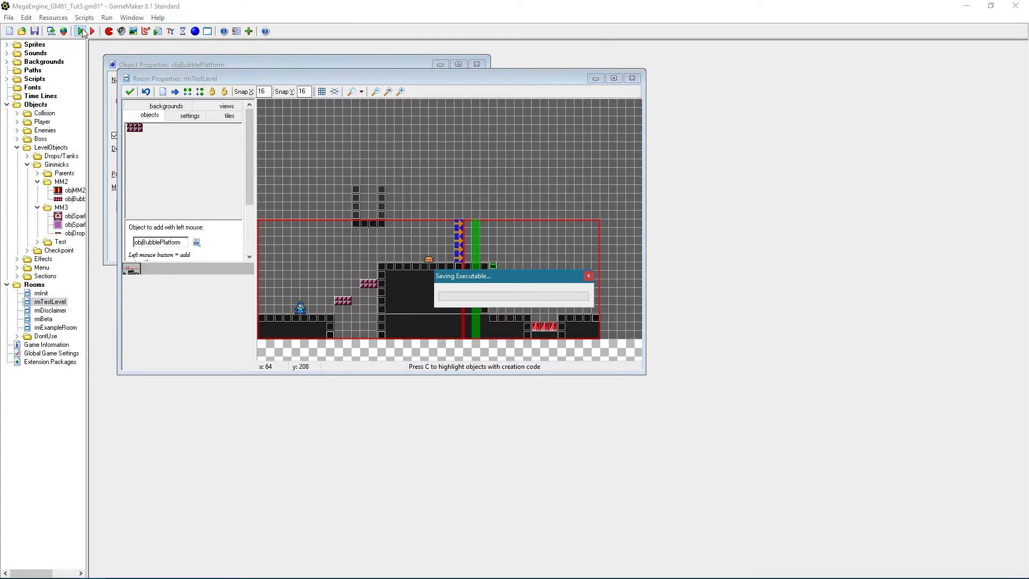
Step: Run the game to play-test the level with the bubble platforms
left_click(83, 31)
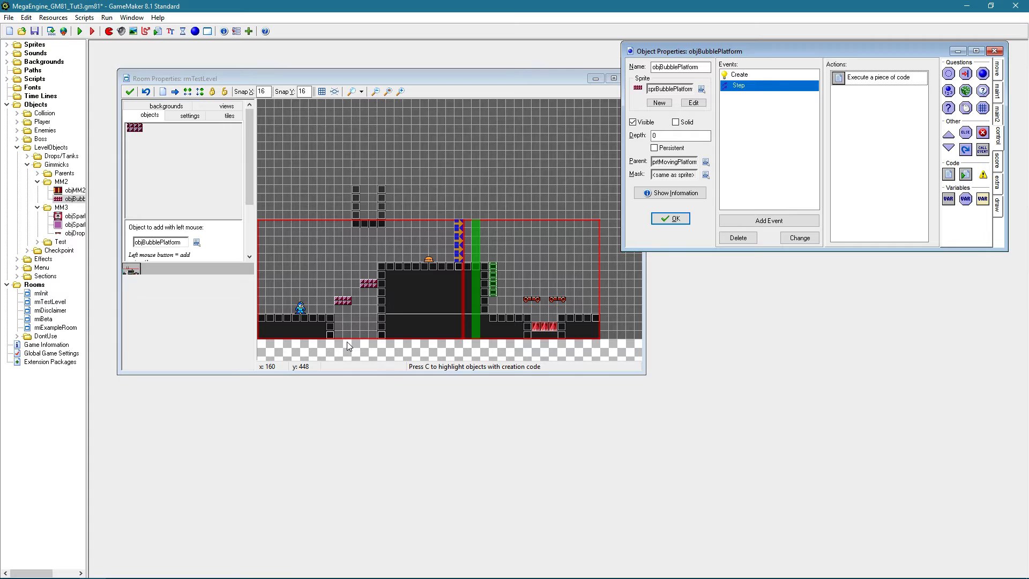
Step: Change respawn from true to false in objBubblePlatform's Create code
double_click(882, 77)
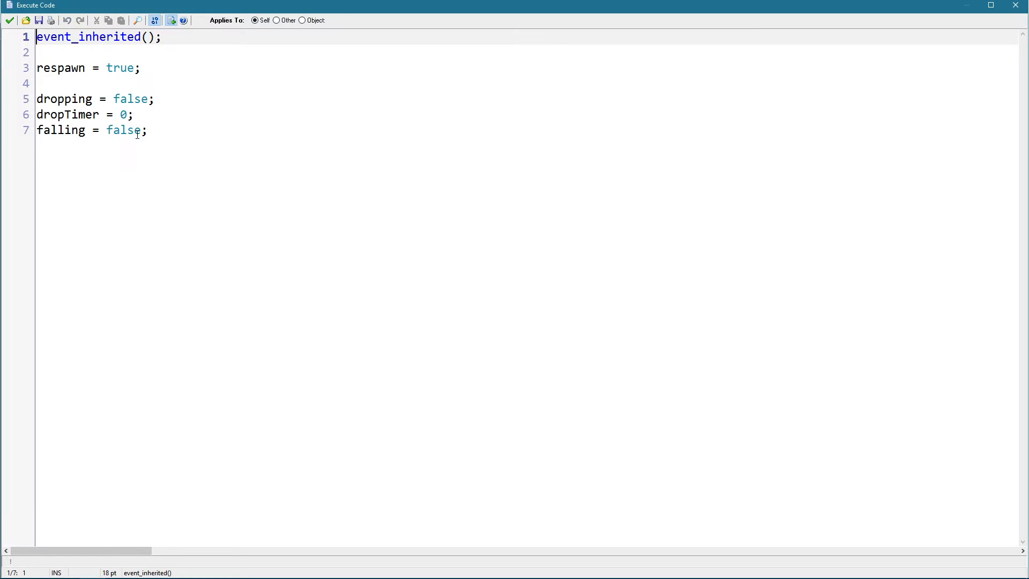
double_click(120, 67)
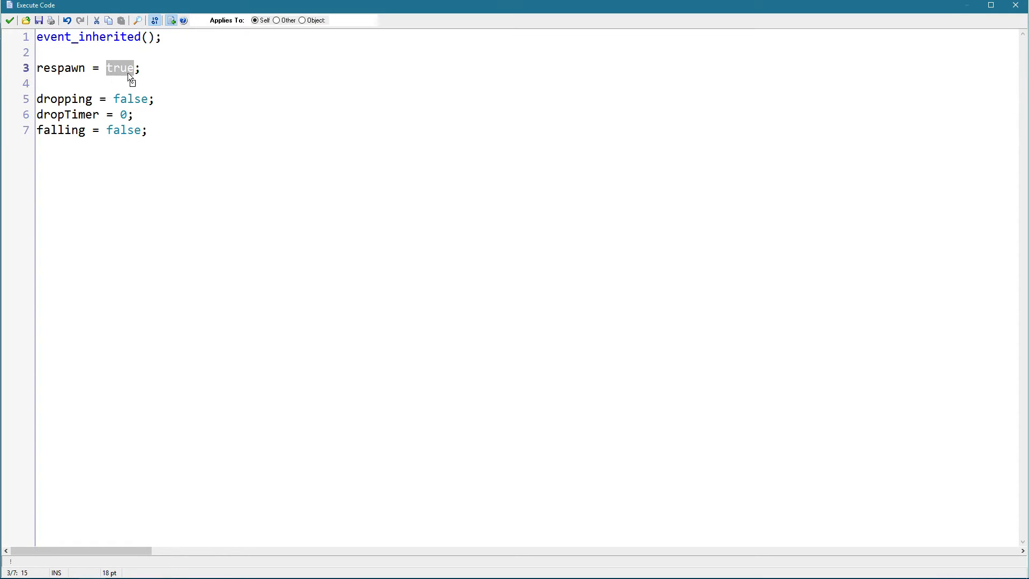
type("false")
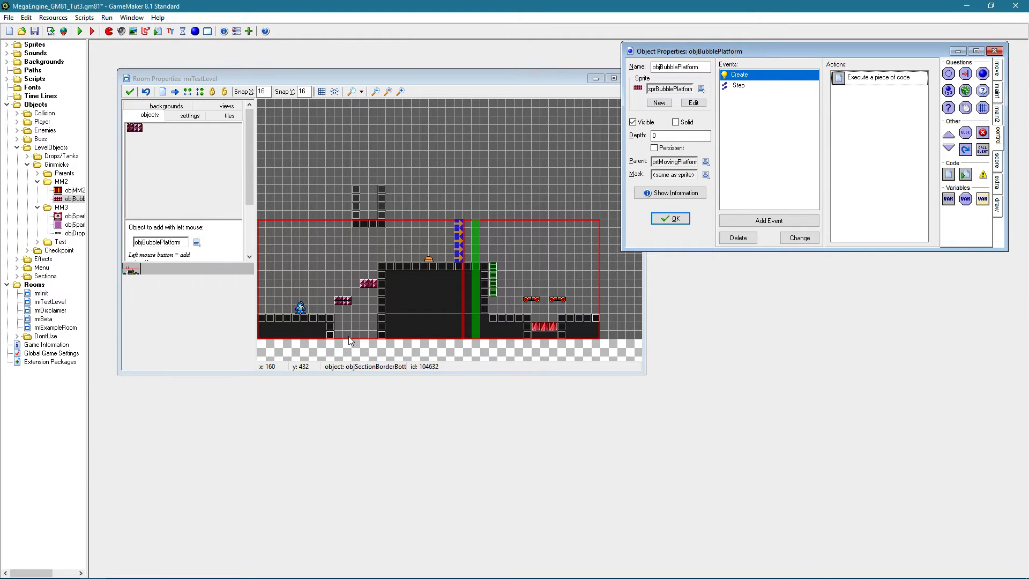
mouse_move(376, 337)
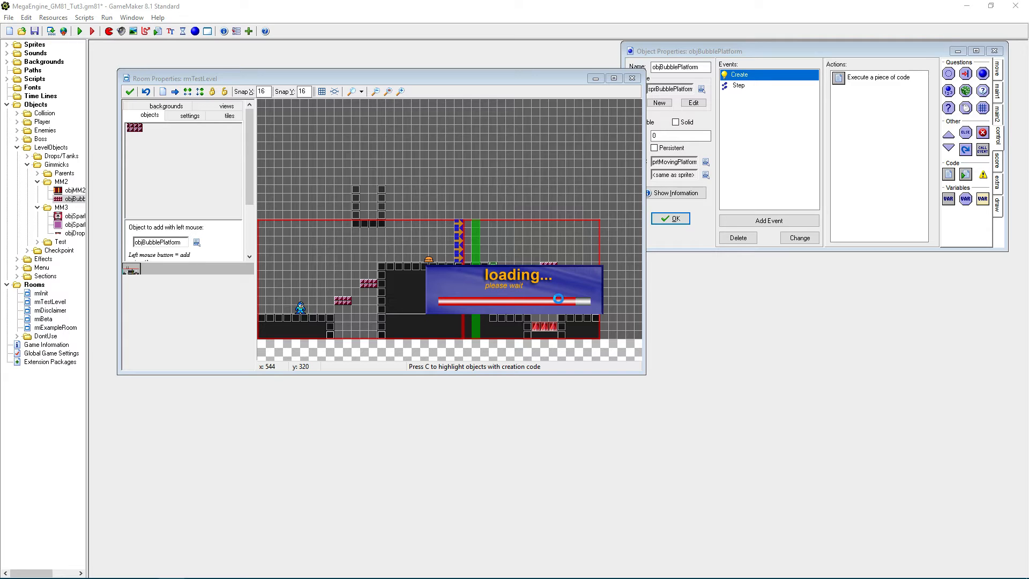
Step: Test the level, then restore respawn to true in the Create code and confirm
left_click(92, 31)
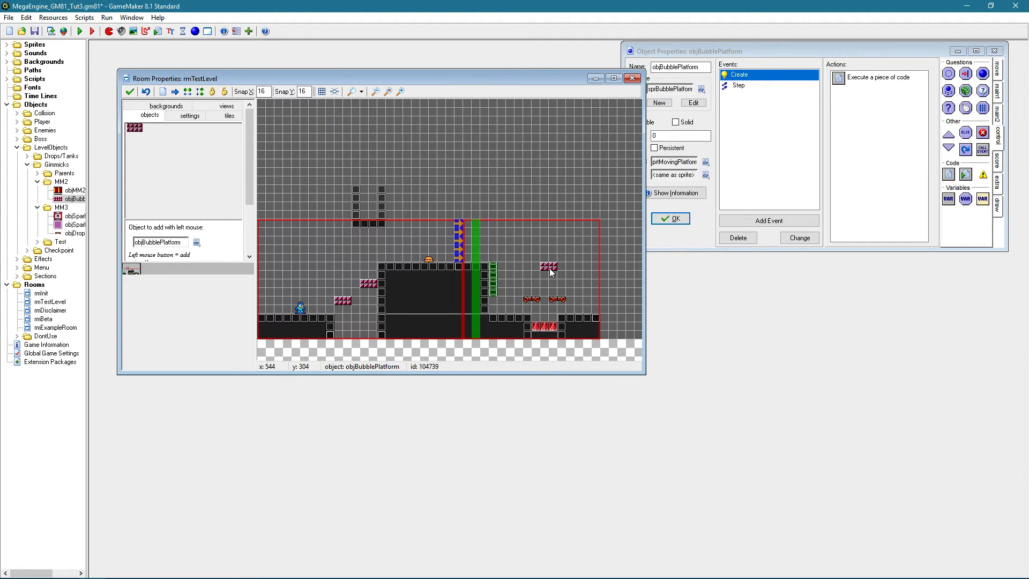
mouse_move(766, 89)
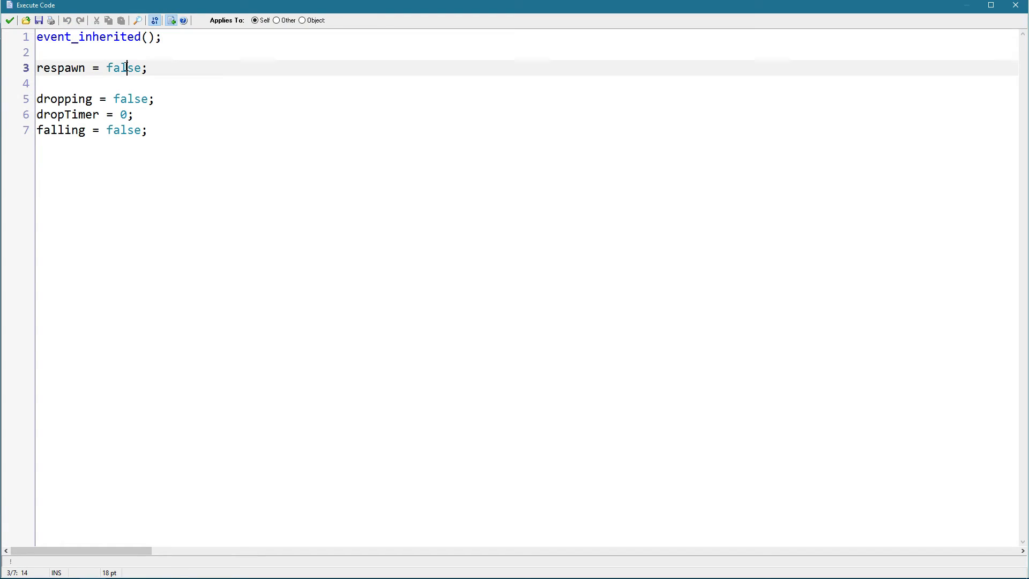
type("true")
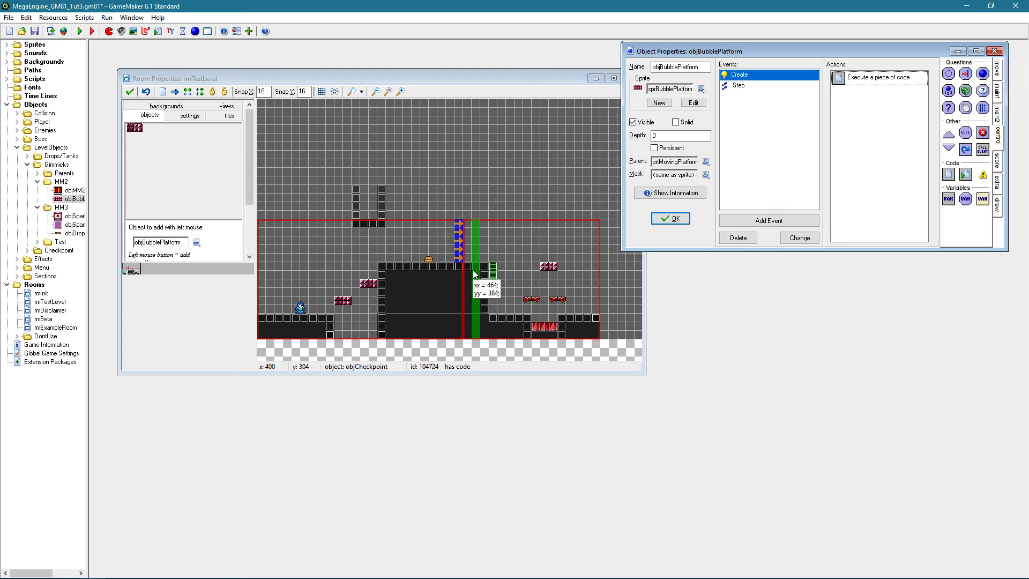
left_click(550, 268)
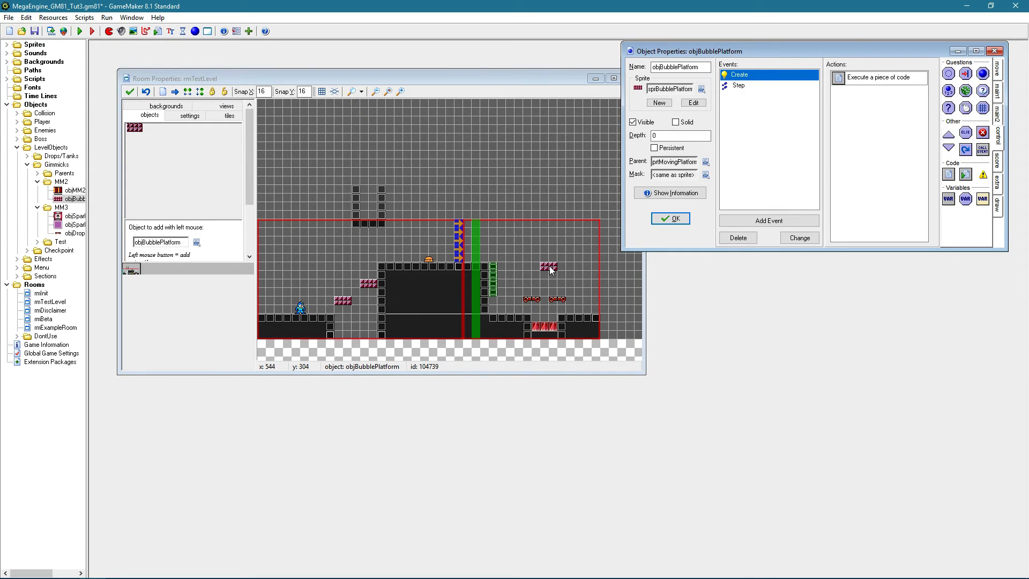
mouse_move(549, 269)
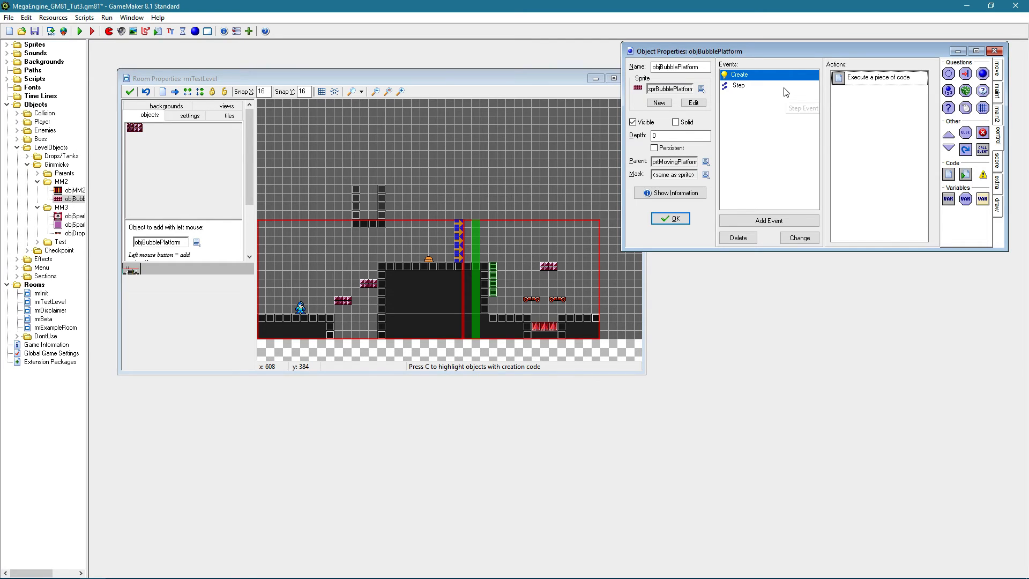
Step: Add 'if y >= view_yview[0]+view_hview[0]-yspeed*2 instance_destroy();' to the Step code's falling block
double_click(883, 77)
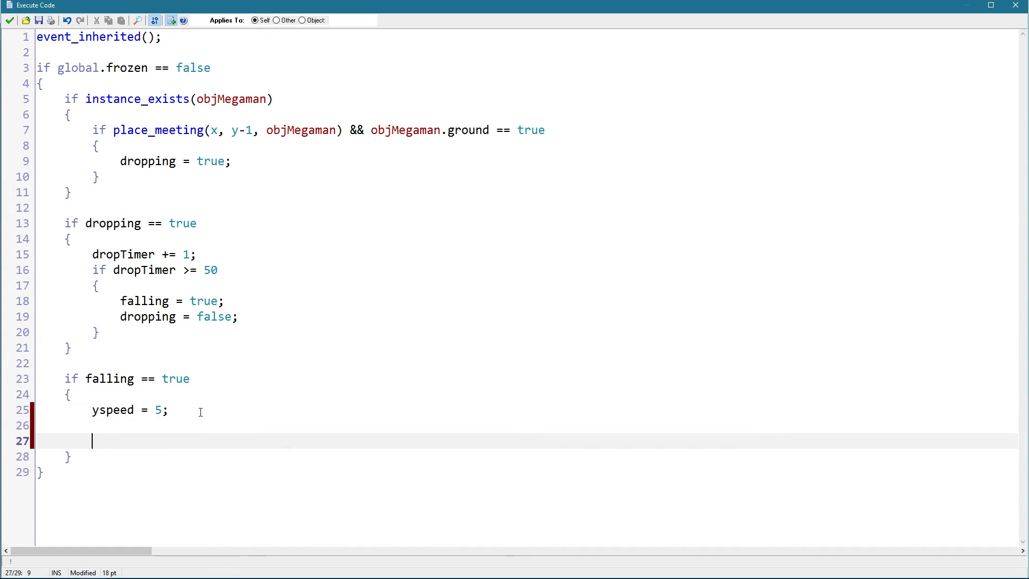
type("if y >=")
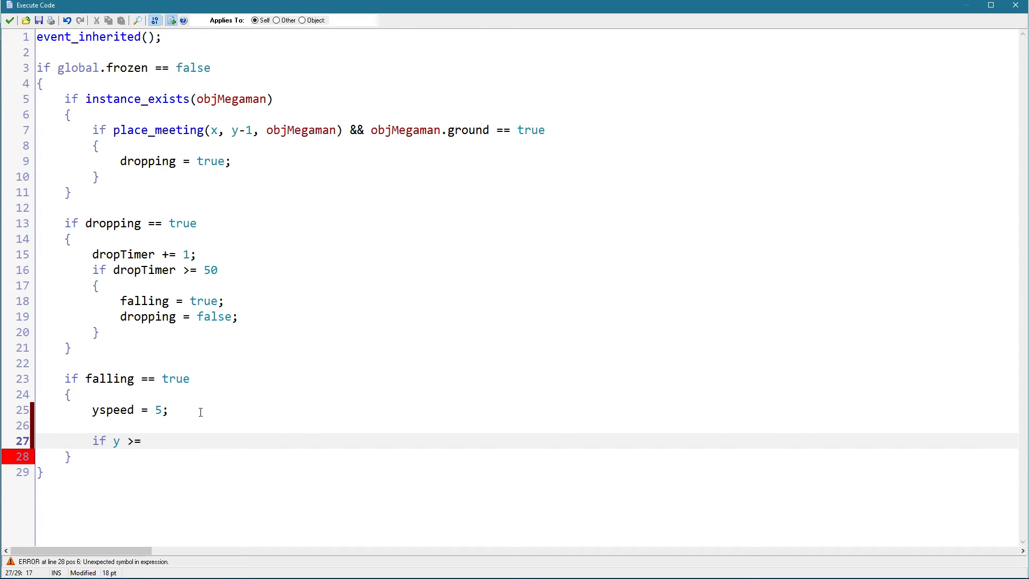
type("view_yvie")
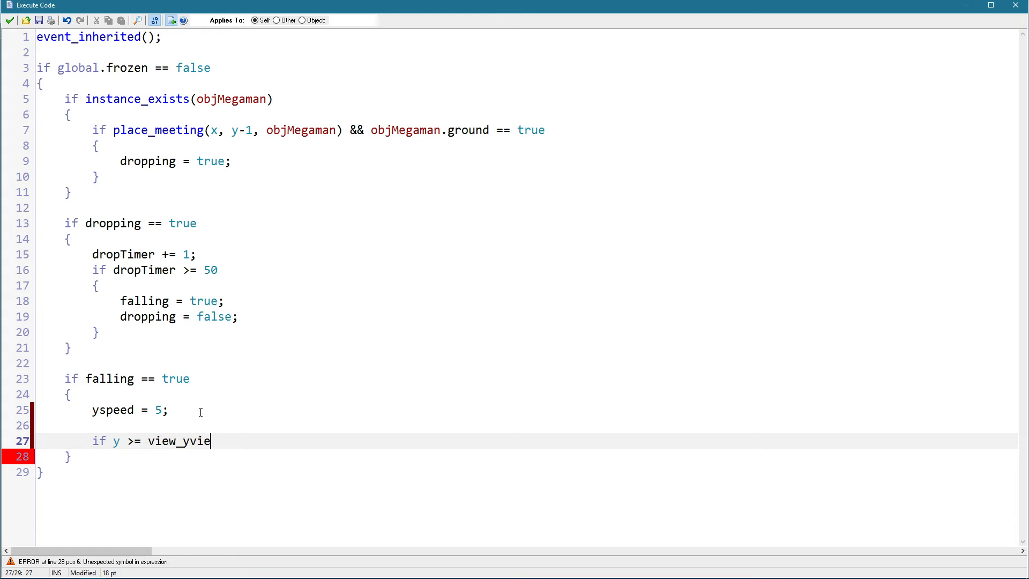
type("w[0]+view_h")
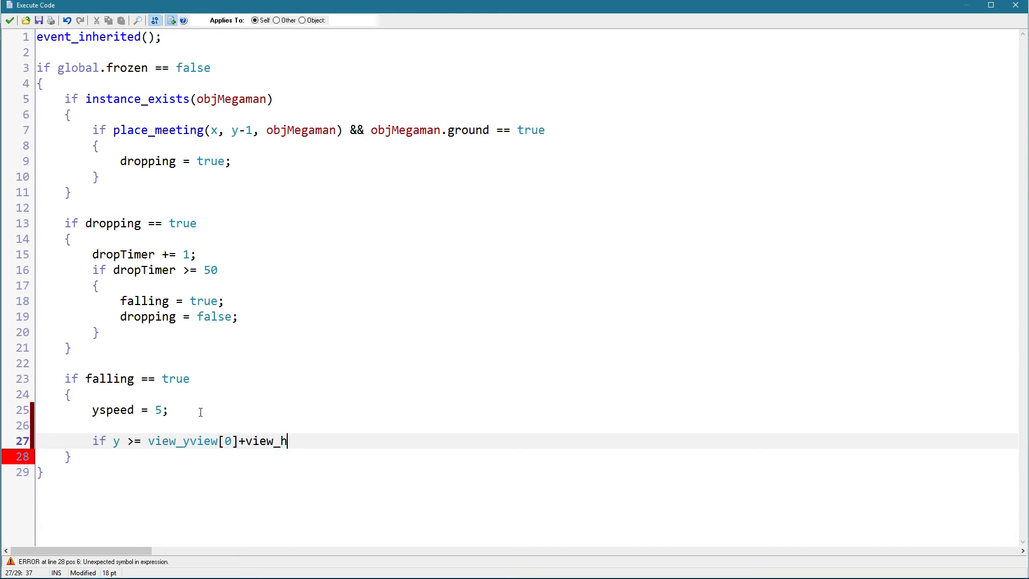
type("view[0]-")
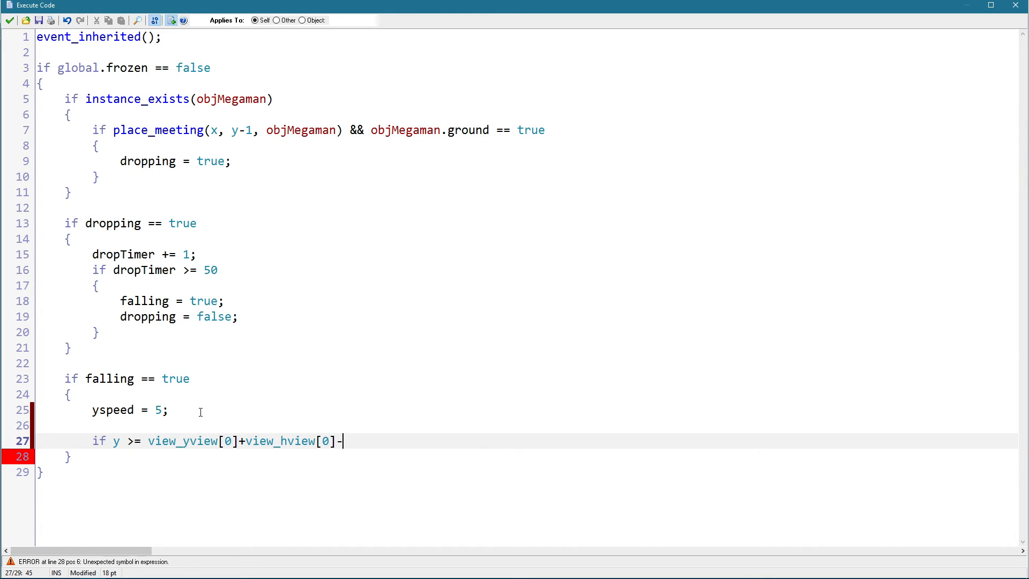
type("yspeed")
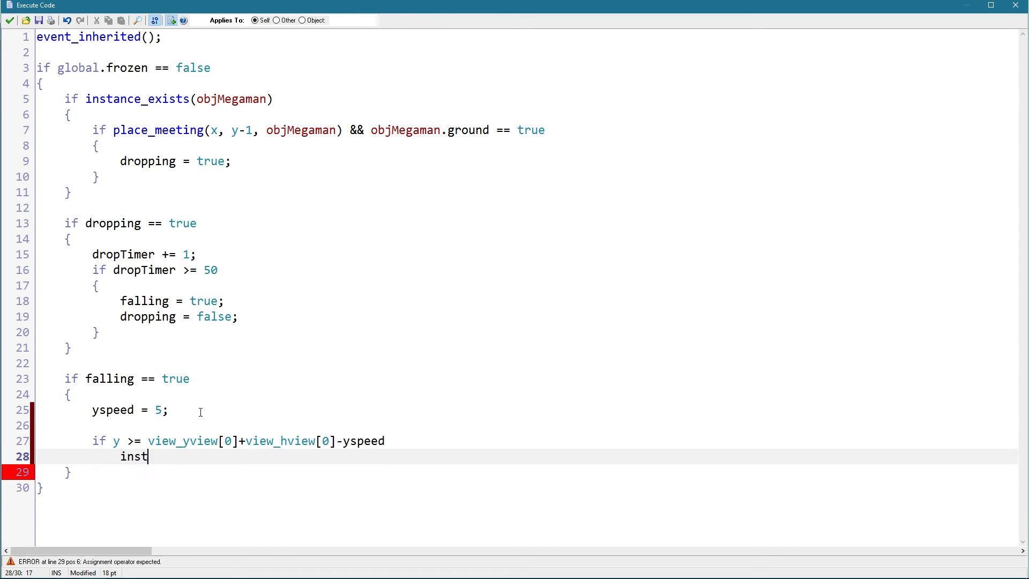
type("ance_destroy();")
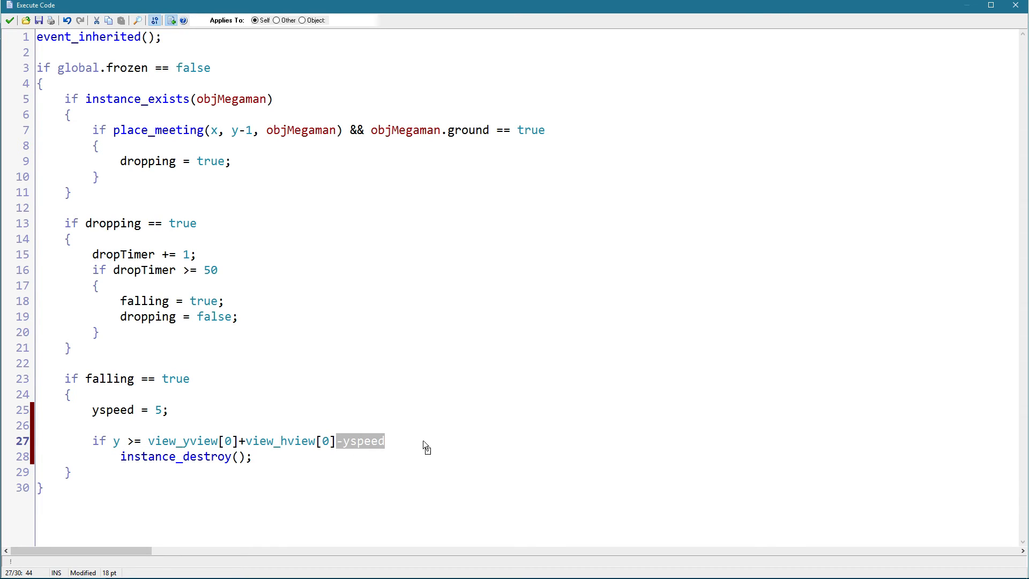
type("*2")
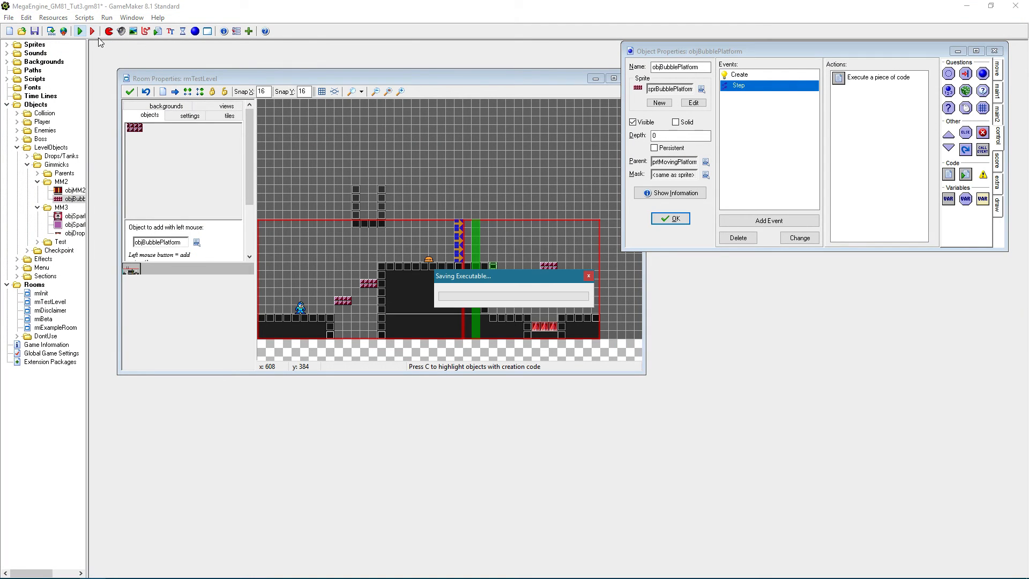
Step: Run the game to test the dropping, self-destroying platforms
left_click(81, 31)
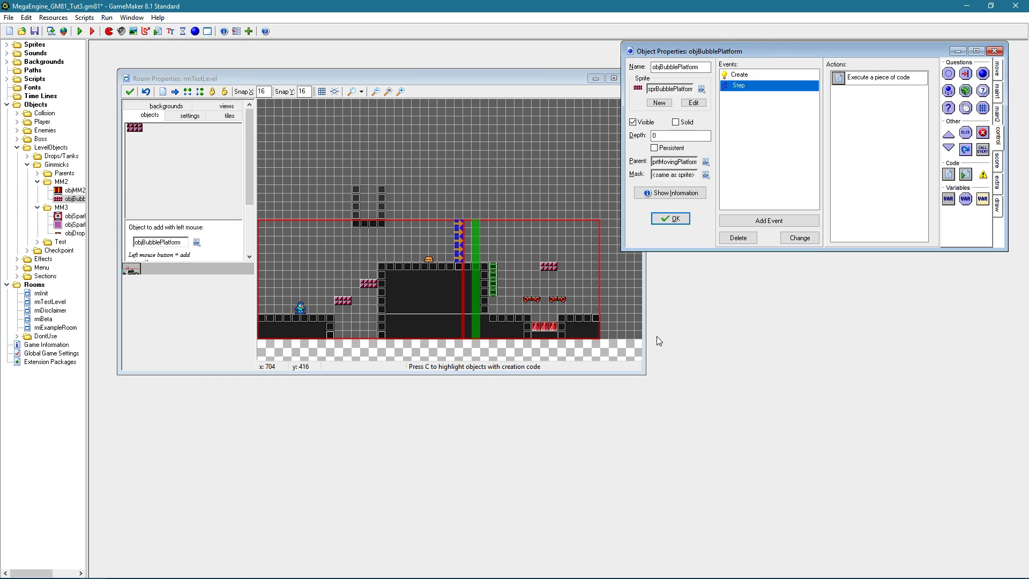
mouse_move(832, 174)
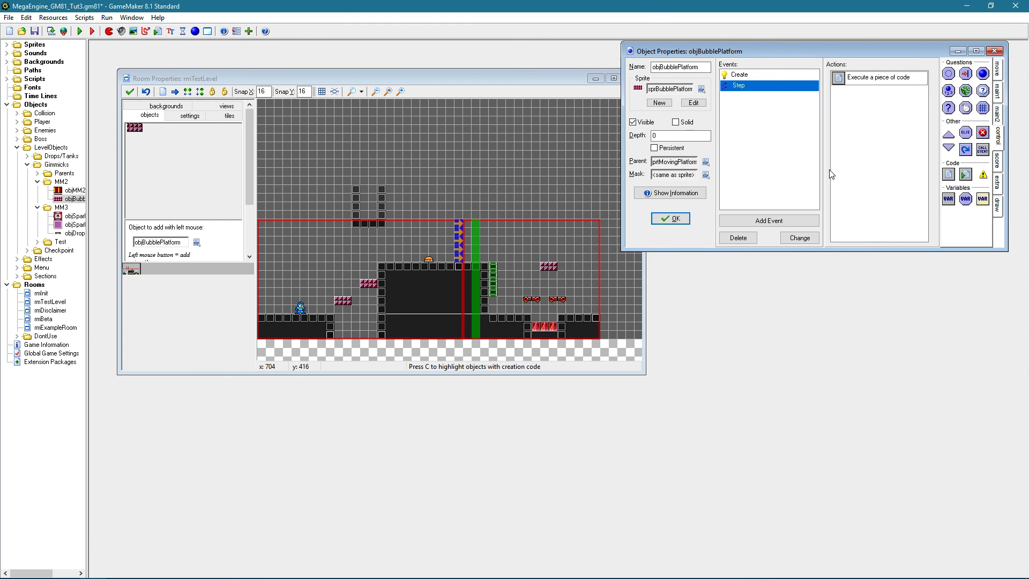
mouse_move(749, 352)
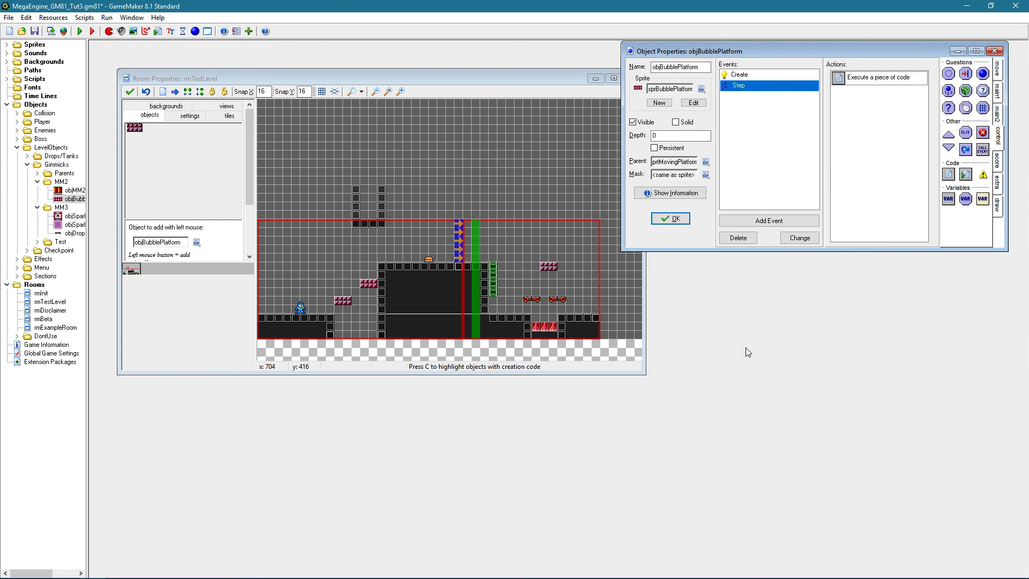